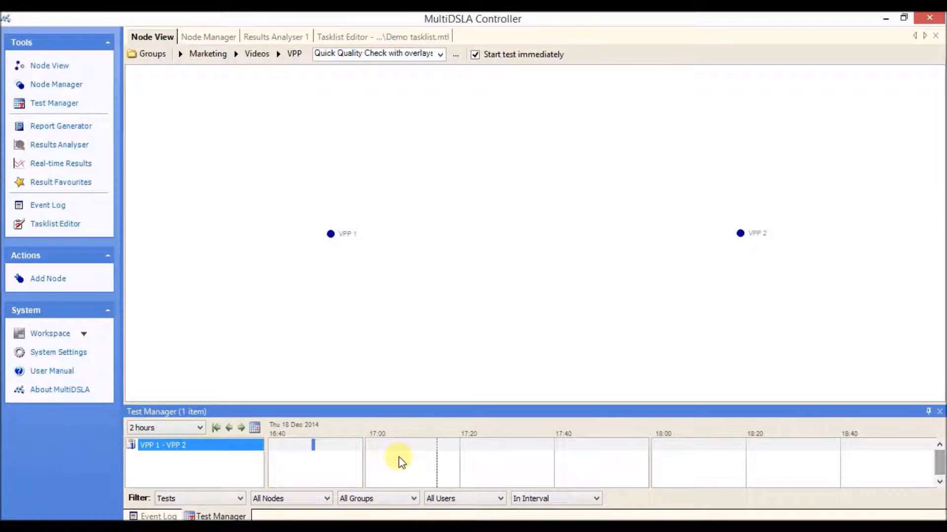
mouse_move(211, 91)
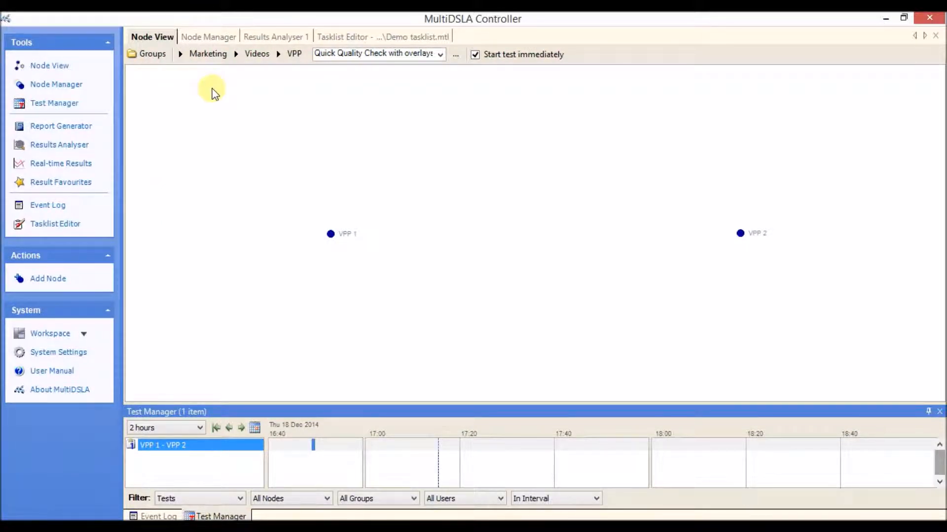
mouse_move(223, 128)
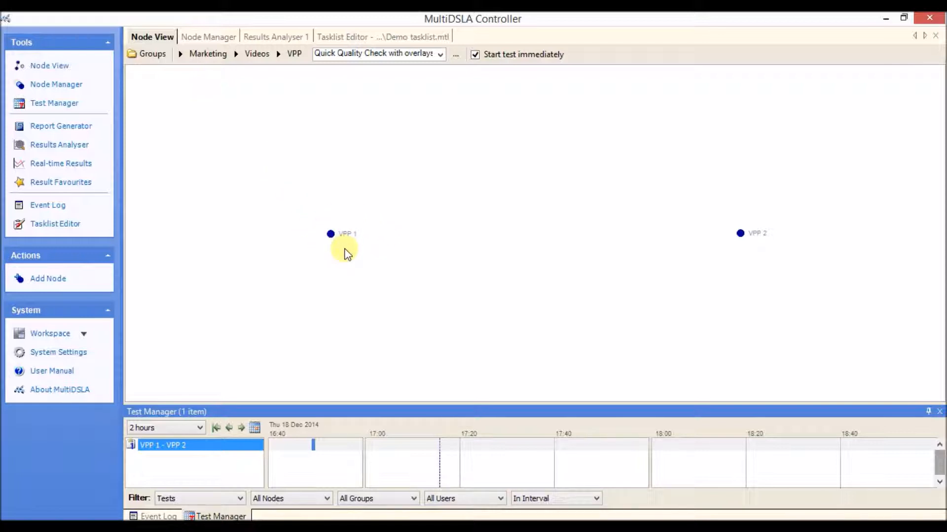
mouse_move(766, 219)
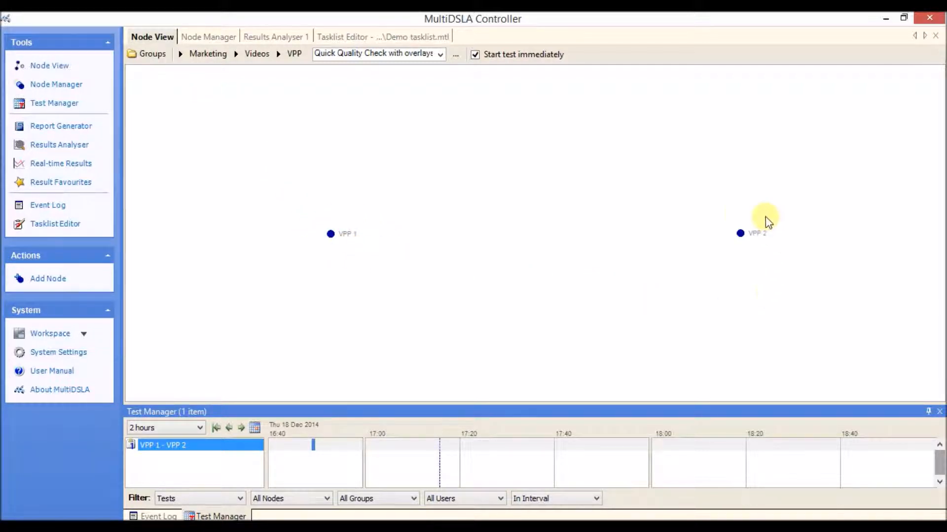
mouse_move(760, 258)
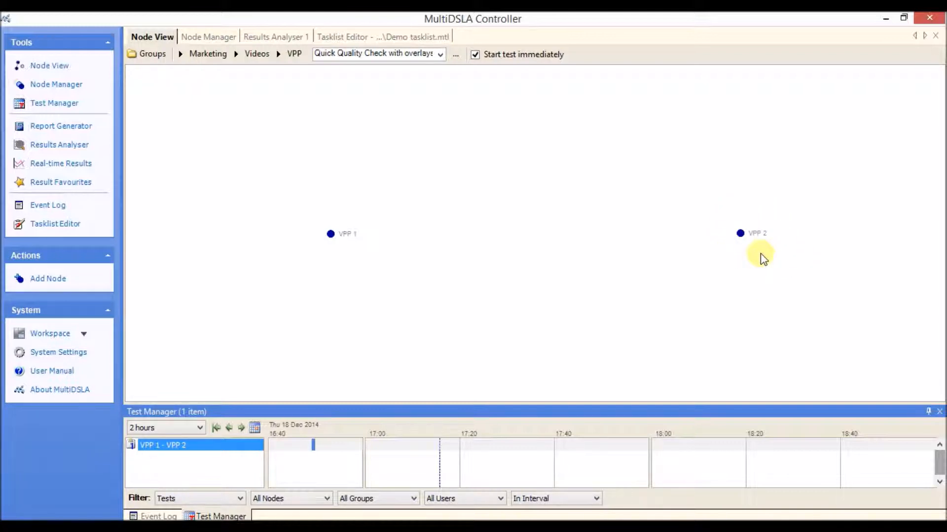
mouse_move(465, 230)
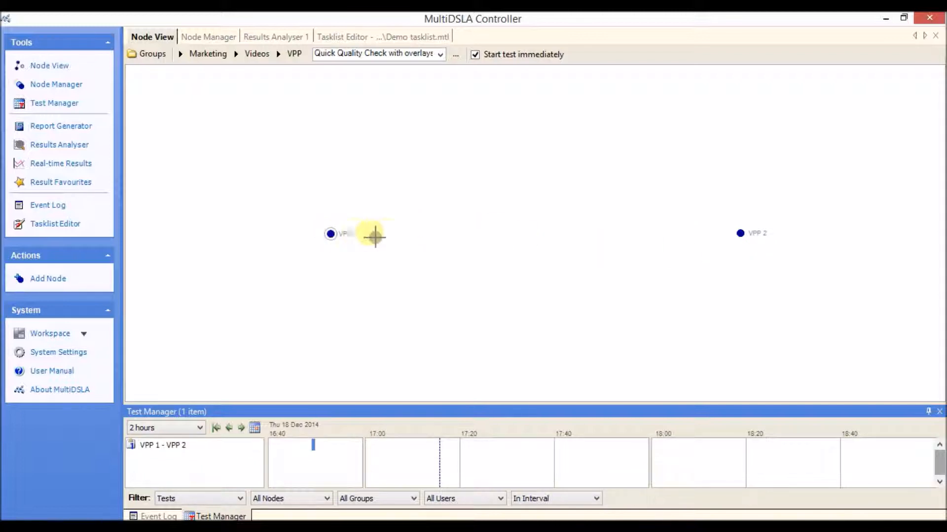
mouse_move(740, 235)
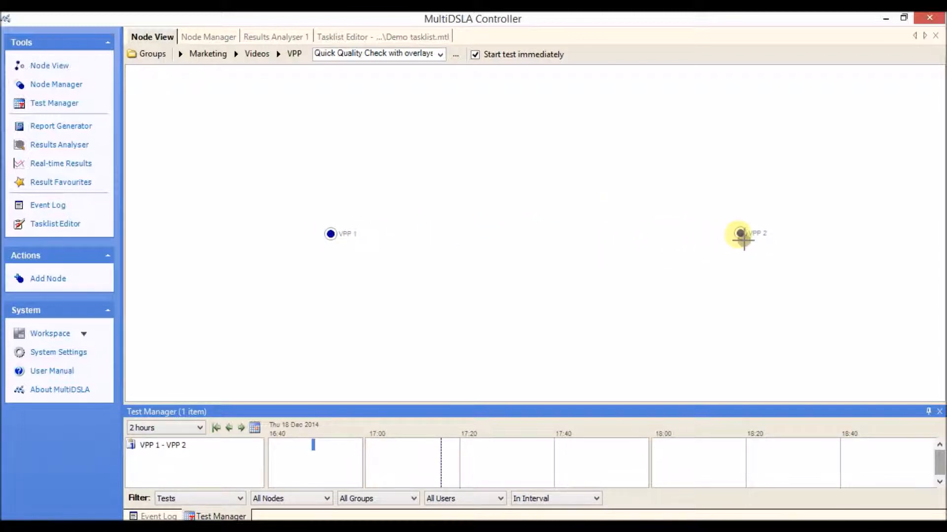
Link VPP 1 to VPP 2 and start the Quick Quality Check with overlays test immediately
left_click(739, 233)
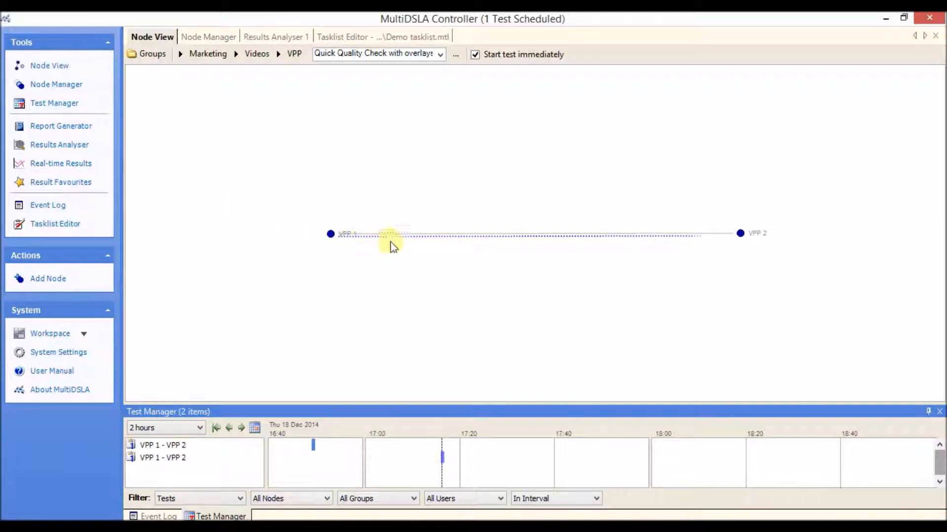
mouse_move(718, 267)
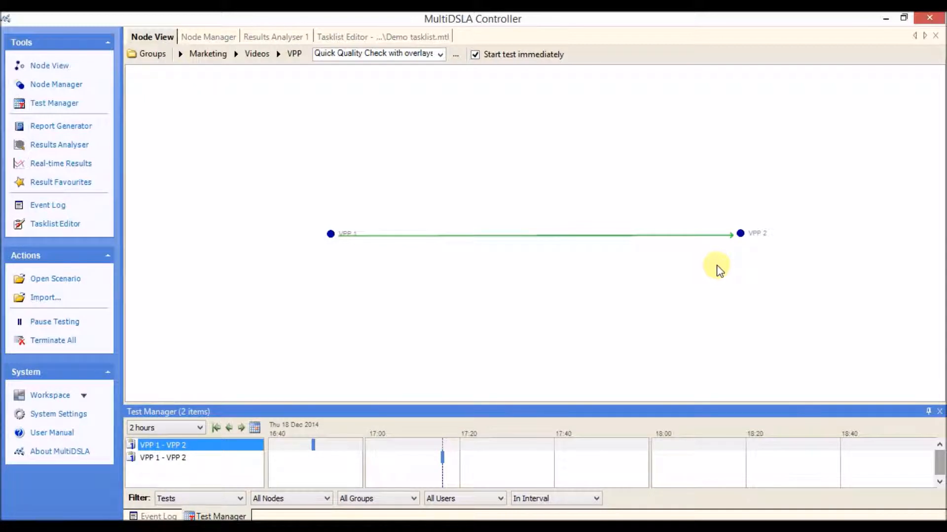
mouse_move(579, 252)
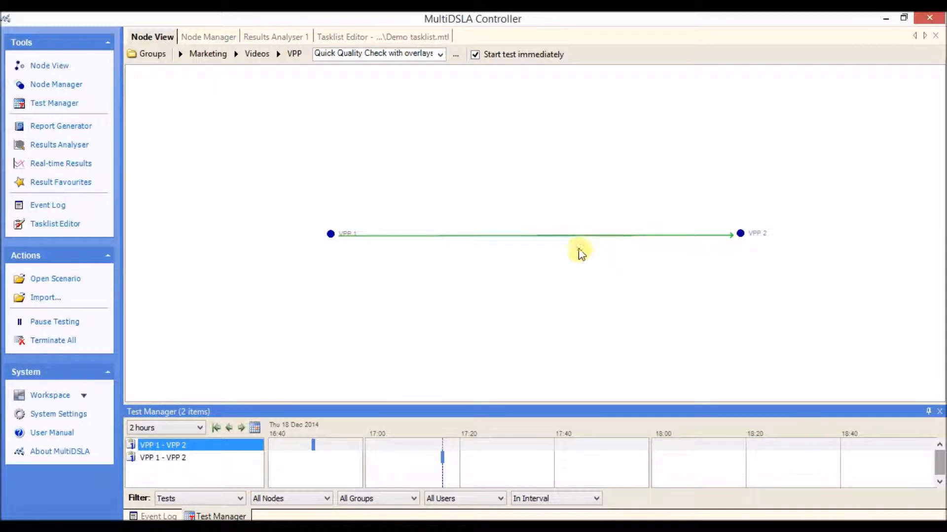
mouse_move(566, 242)
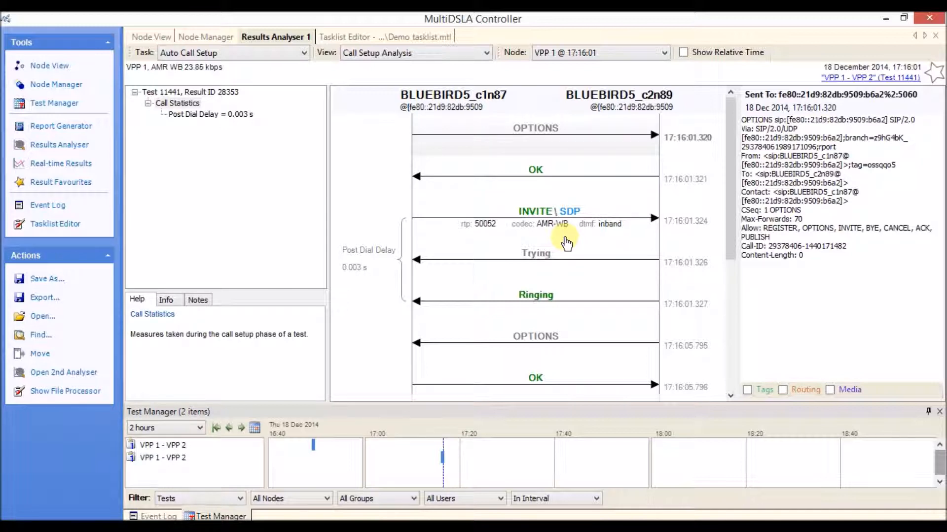
mouse_move(549, 184)
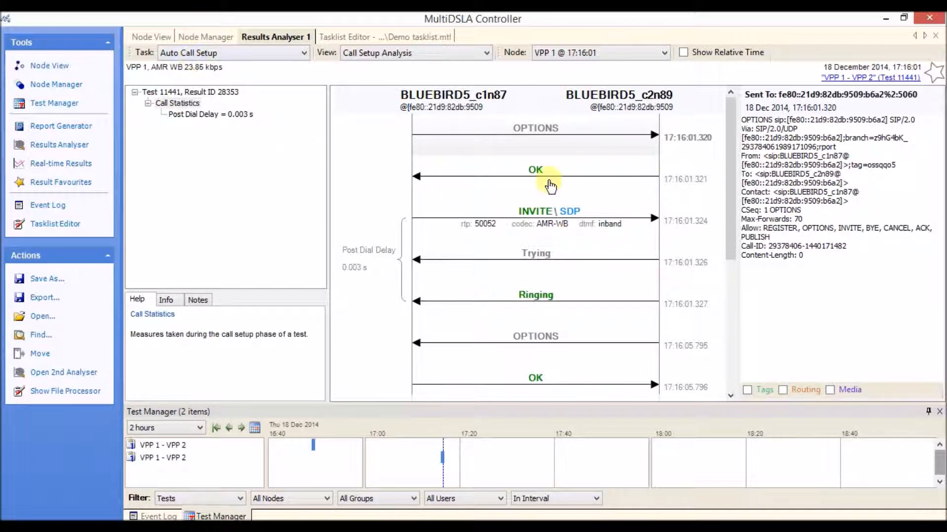
mouse_move(537, 372)
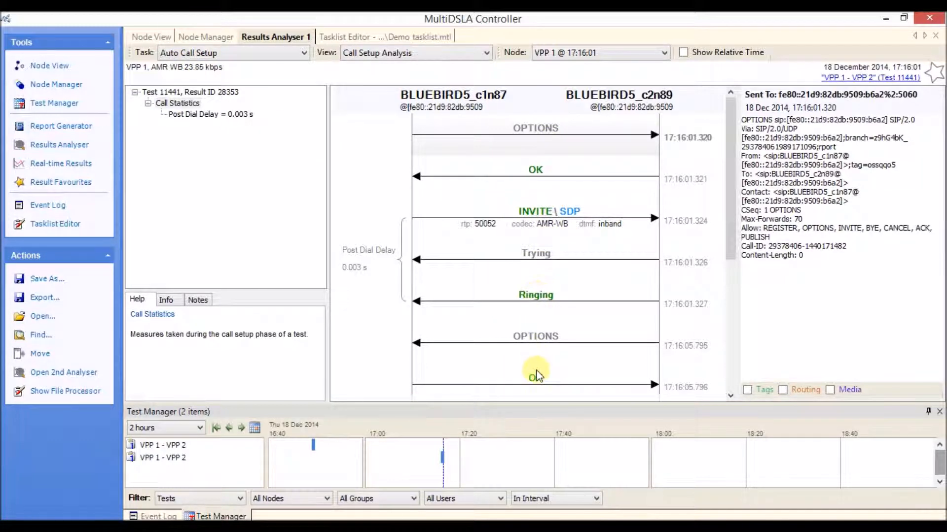
Inspect the INVITE message details, then switch to the Female SQM -20dBm task results
left_click(548, 218)
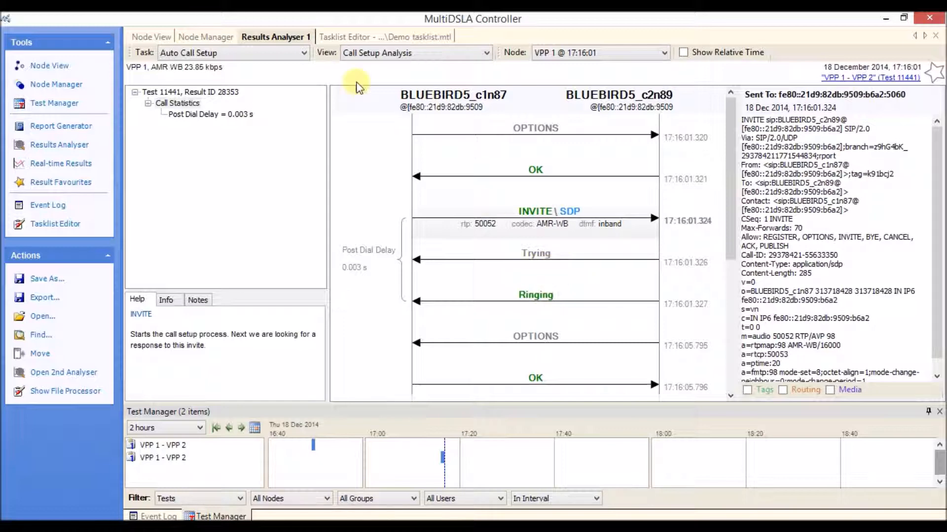
left_click(232, 53)
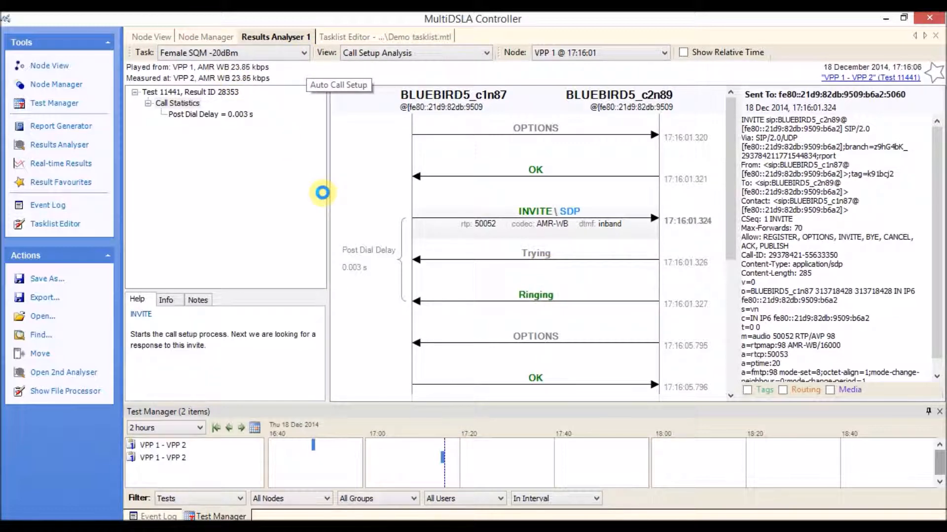
Show the 2D Reference/Degraded/Error POLQA view, giving a POLQA SWB score of 4.28
left_click(415, 52)
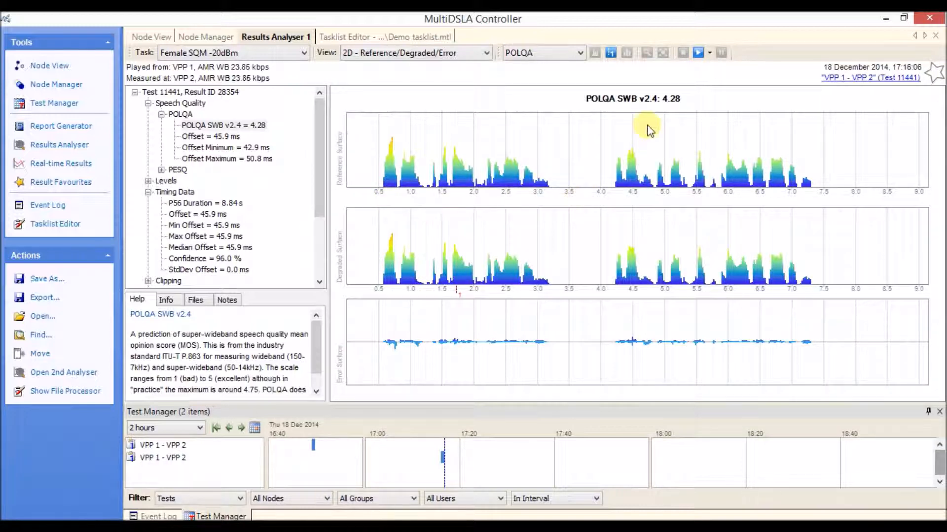
mouse_move(648, 106)
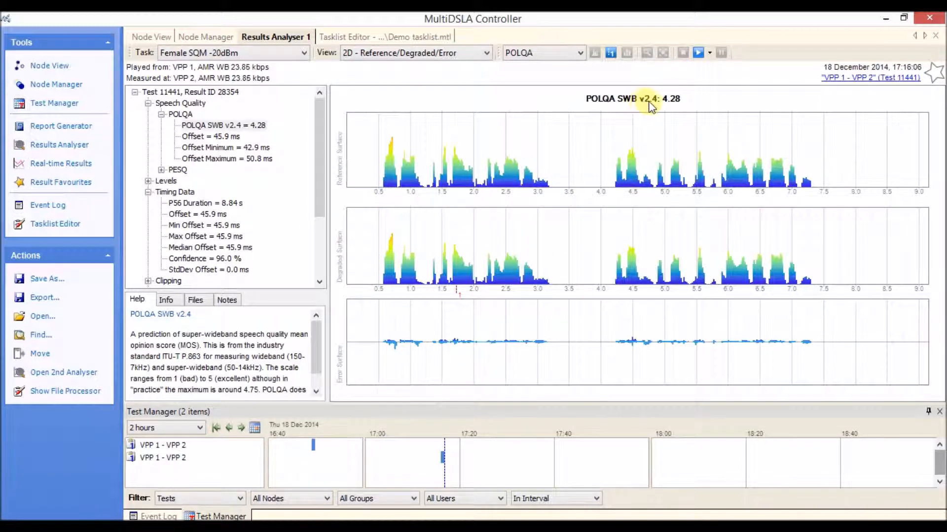
mouse_move(615, 107)
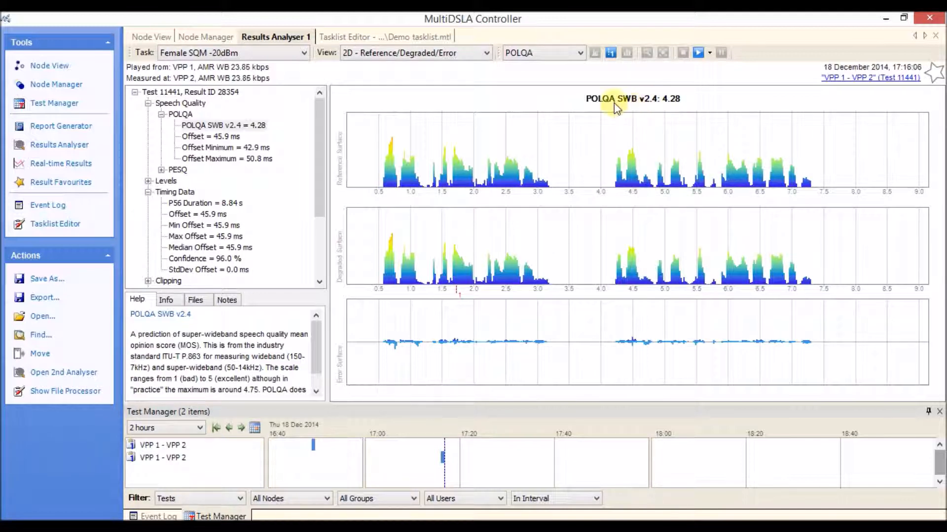
mouse_move(674, 112)
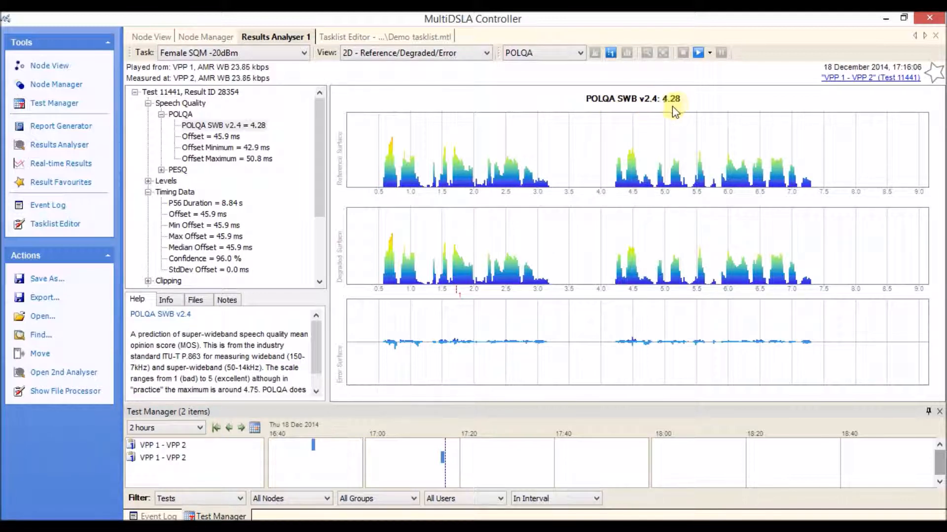
mouse_move(679, 112)
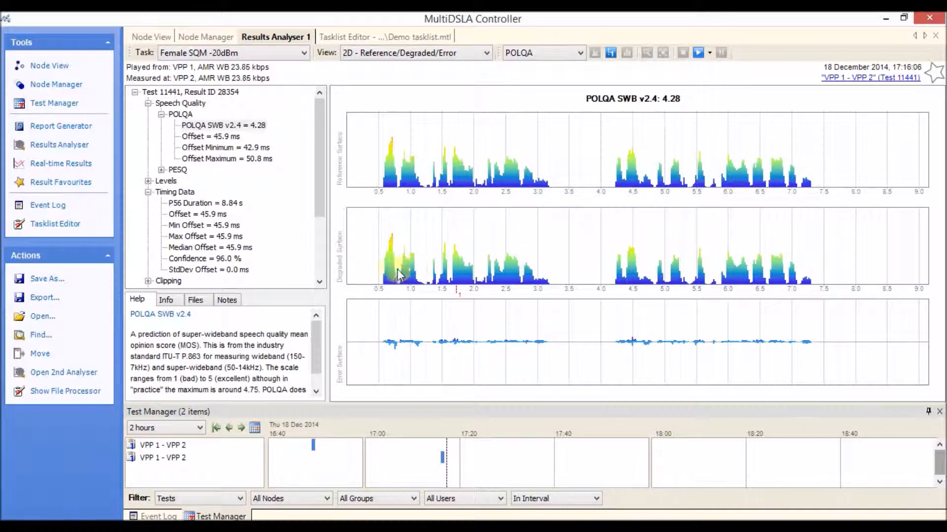
mouse_move(851, 290)
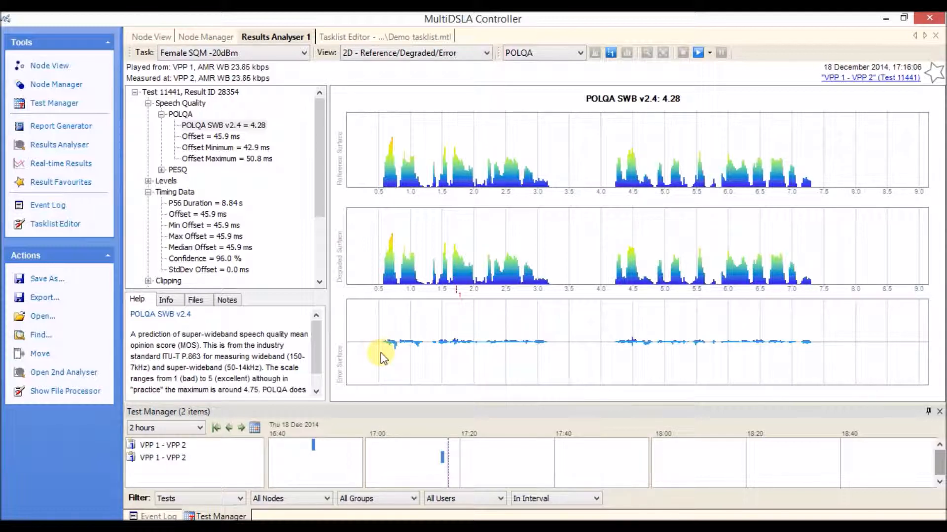
mouse_move(622, 166)
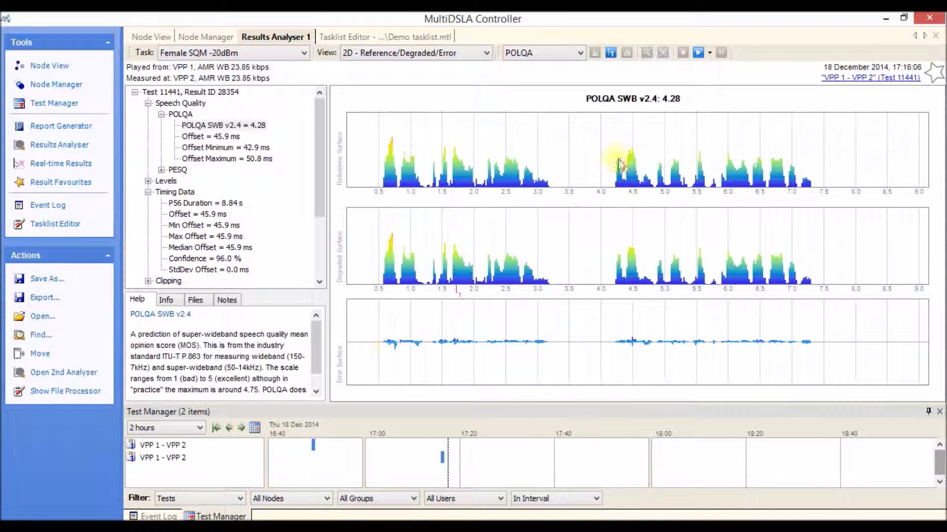
mouse_move(387, 346)
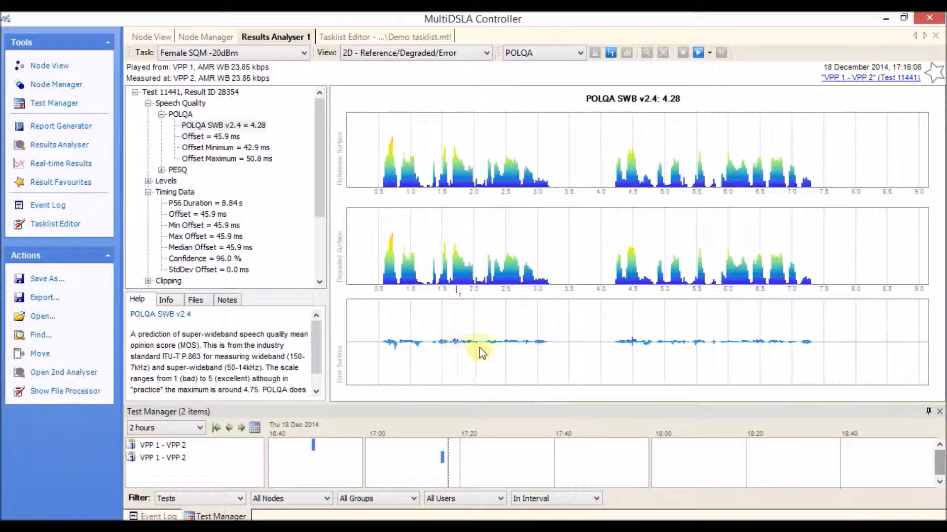
mouse_move(833, 358)
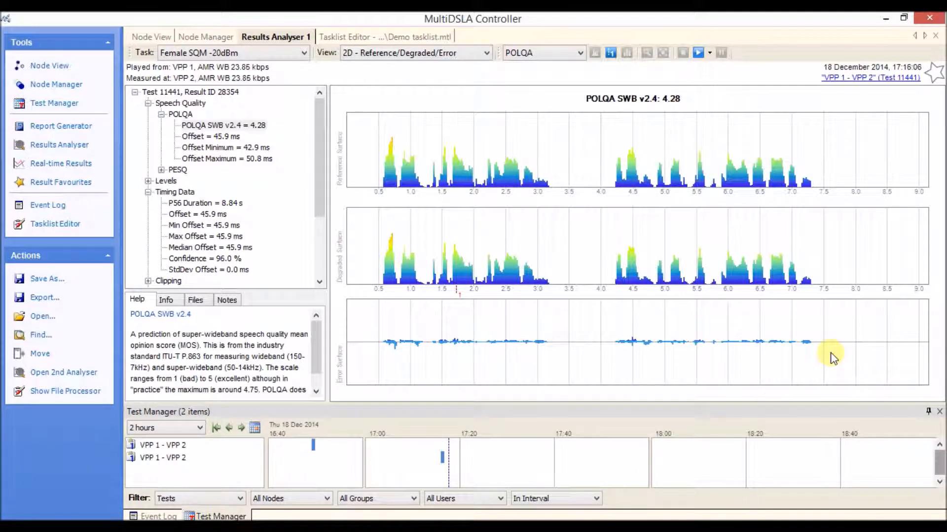
mouse_move(927, 317)
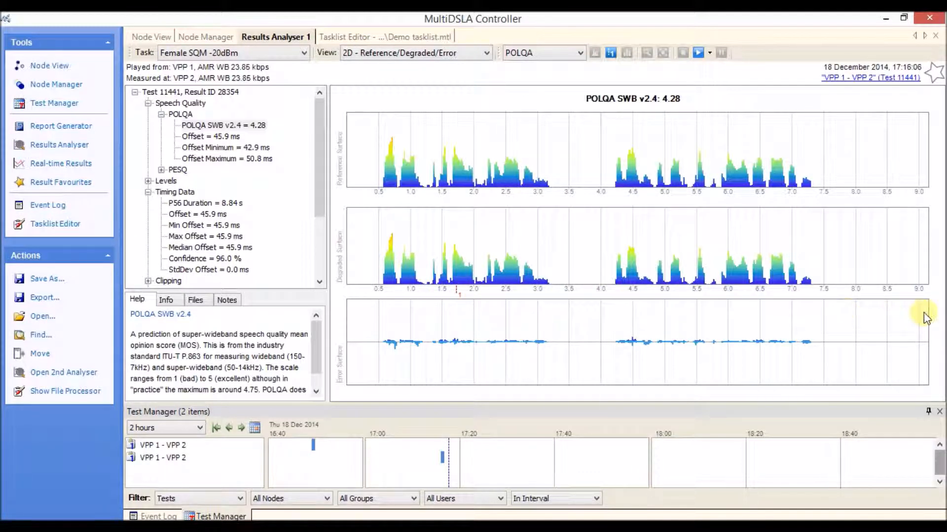
mouse_move(393, 362)
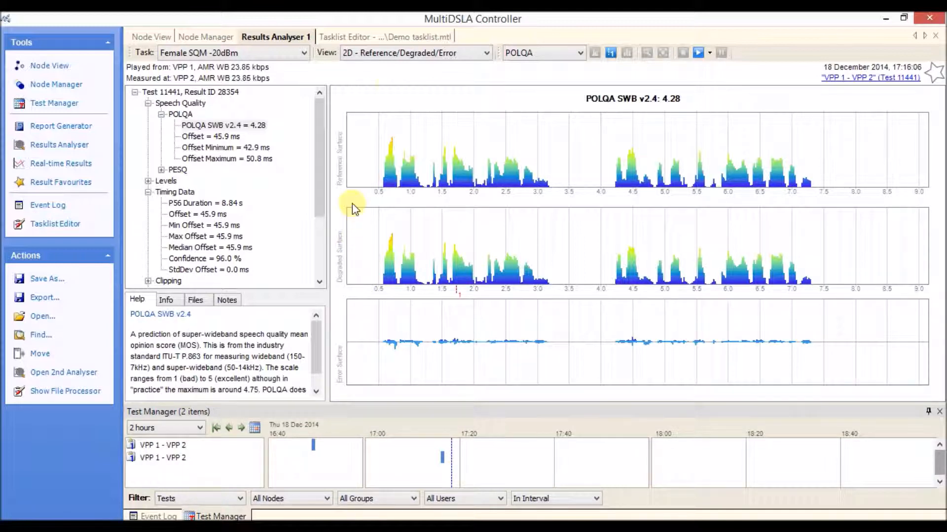
Set Node A's Packet Impairment Mode to Active and list the available impairment files
left_click(384, 37)
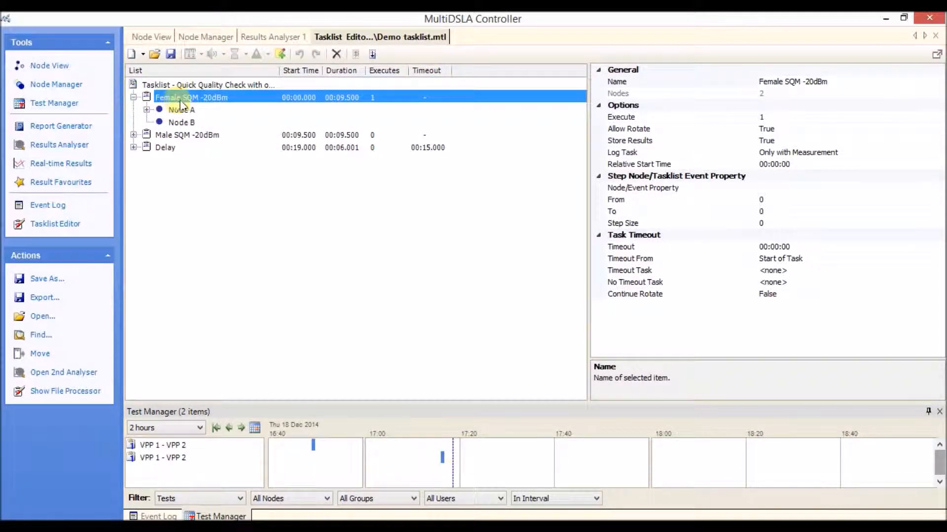
left_click(181, 110)
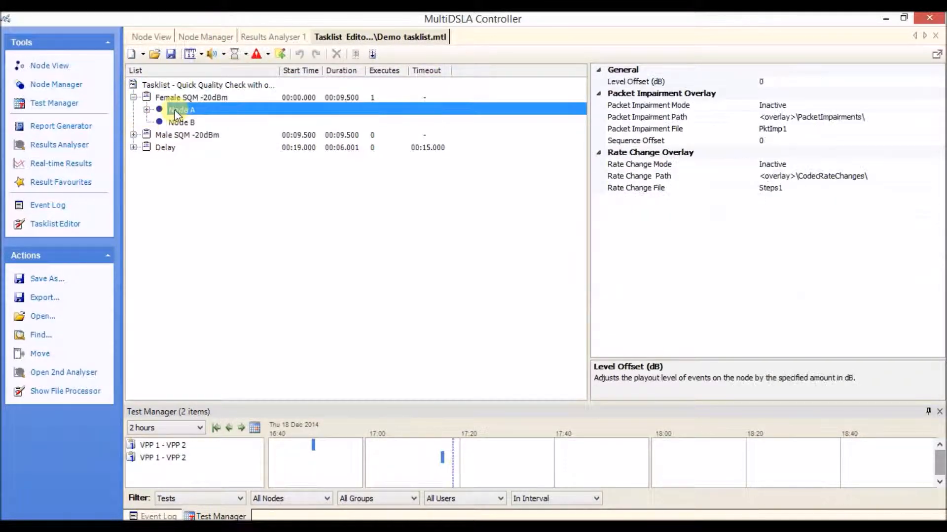
left_click(648, 106)
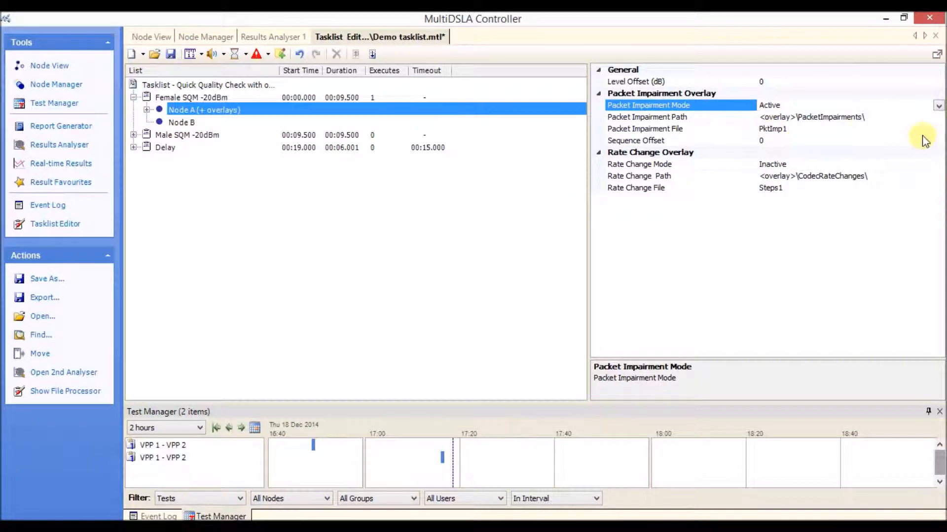
left_click(645, 128)
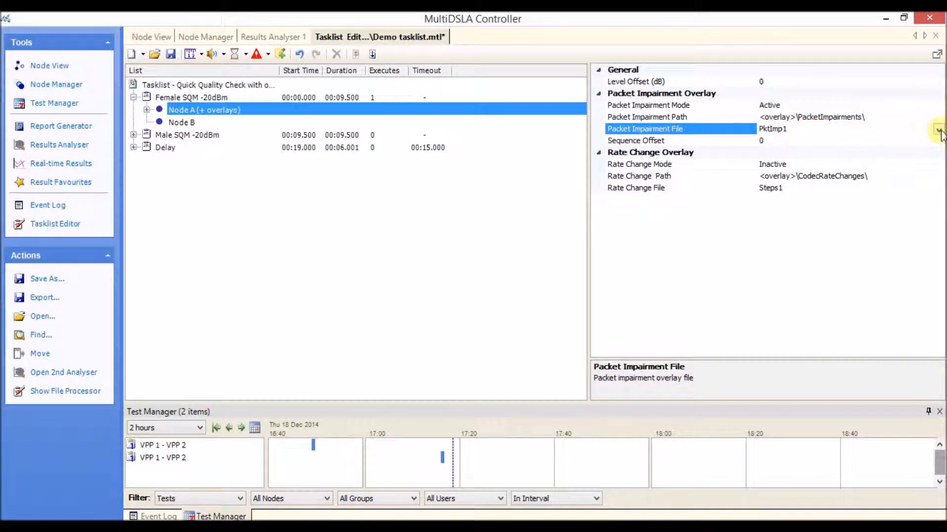
left_click(937, 129)
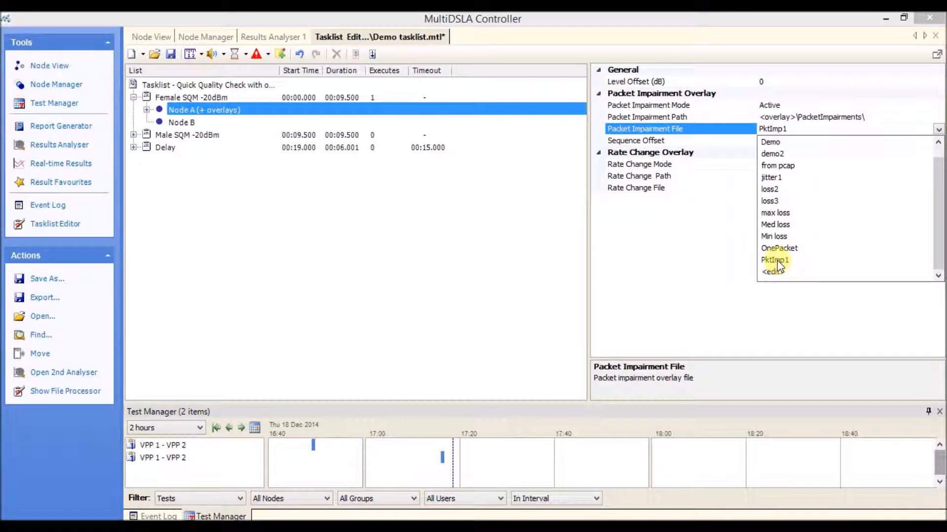
Choose <edit> to open PktImp1 in the Packet Impairment Designer
left_click(775, 259)
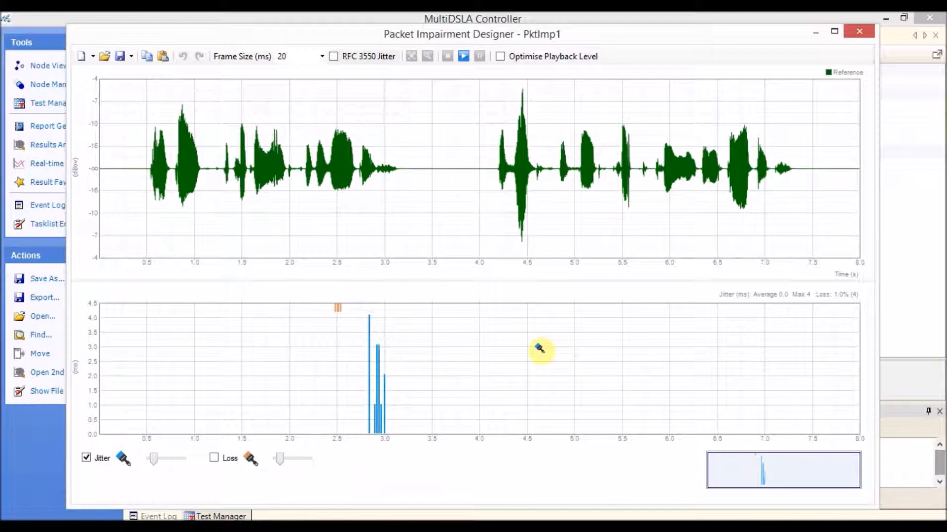
mouse_move(191, 178)
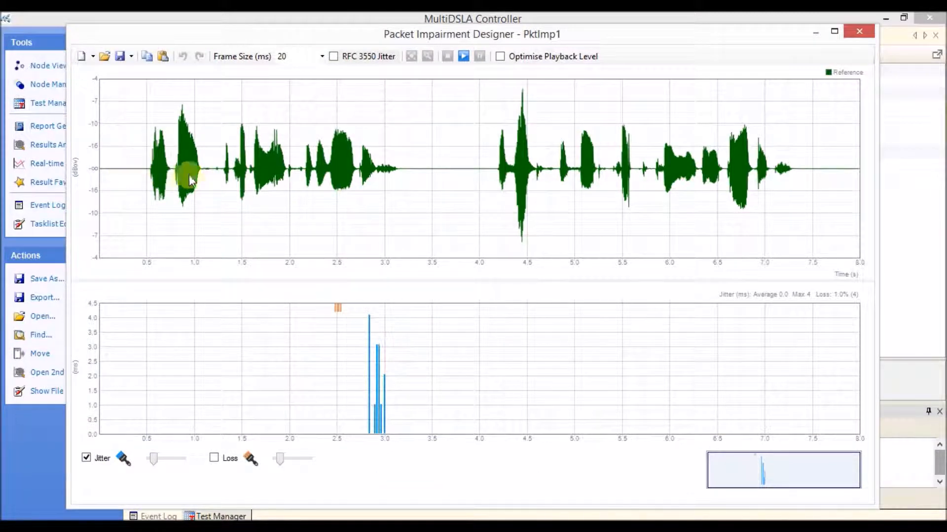
mouse_move(401, 185)
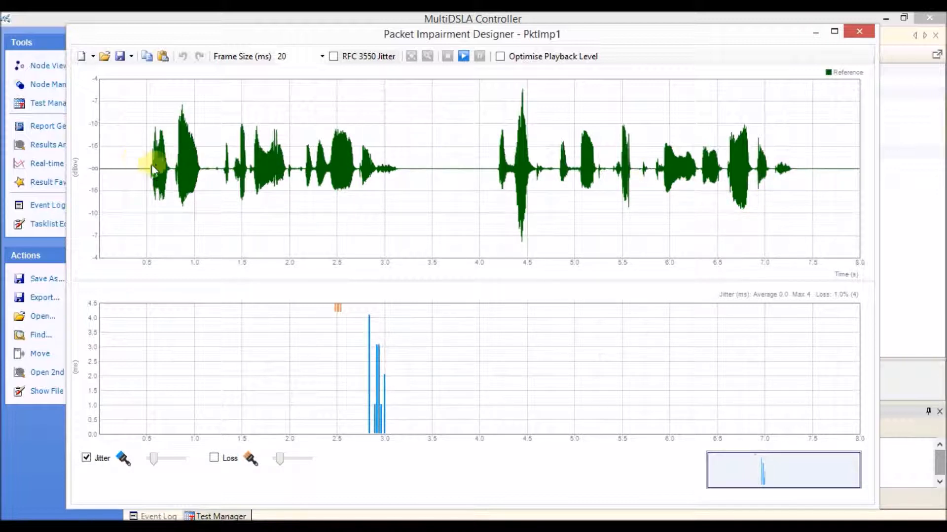
mouse_move(377, 182)
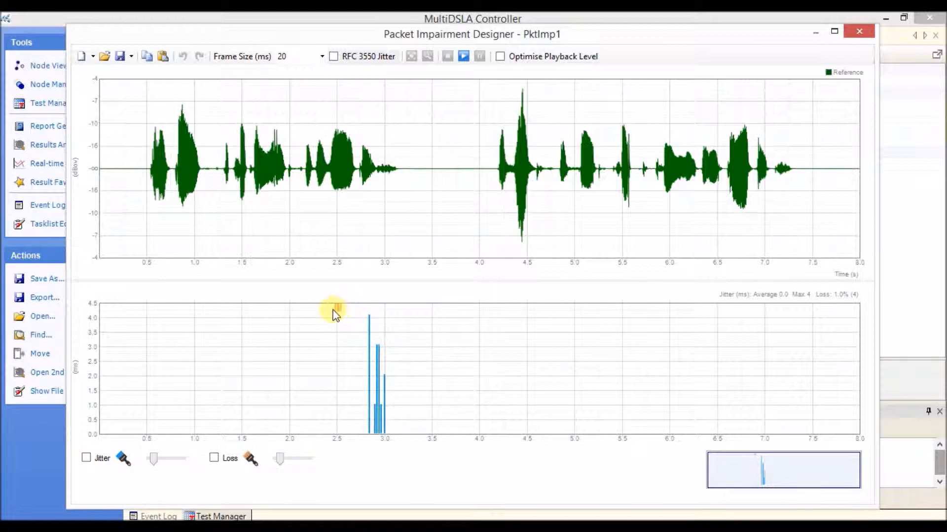
mouse_move(342, 314)
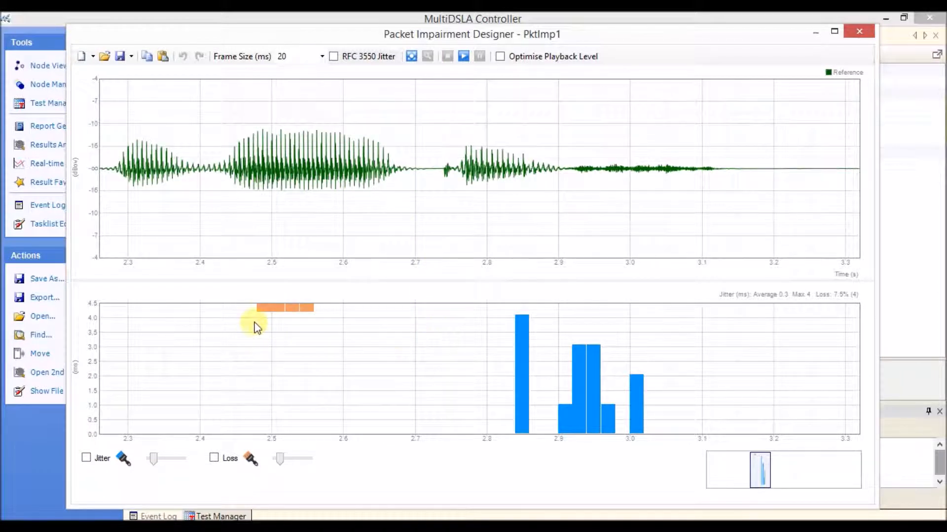
Enable packet editing and read the jitter packet near 3.0 s: sequence 150 at 2 ms
left_click(260, 309)
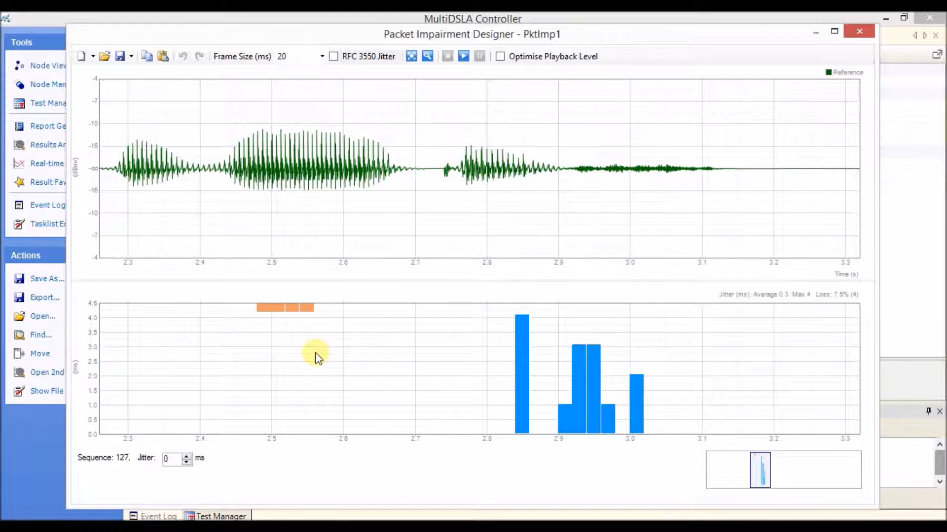
mouse_move(346, 355)
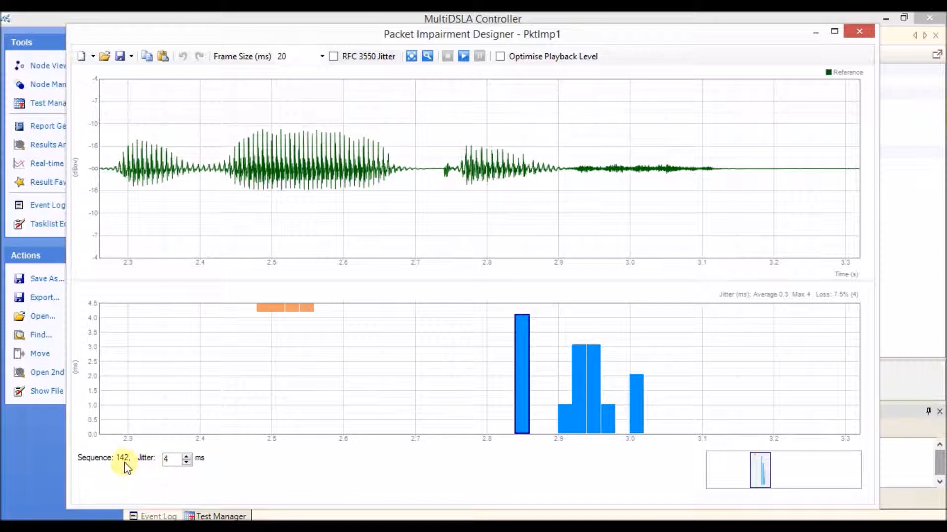
mouse_move(453, 469)
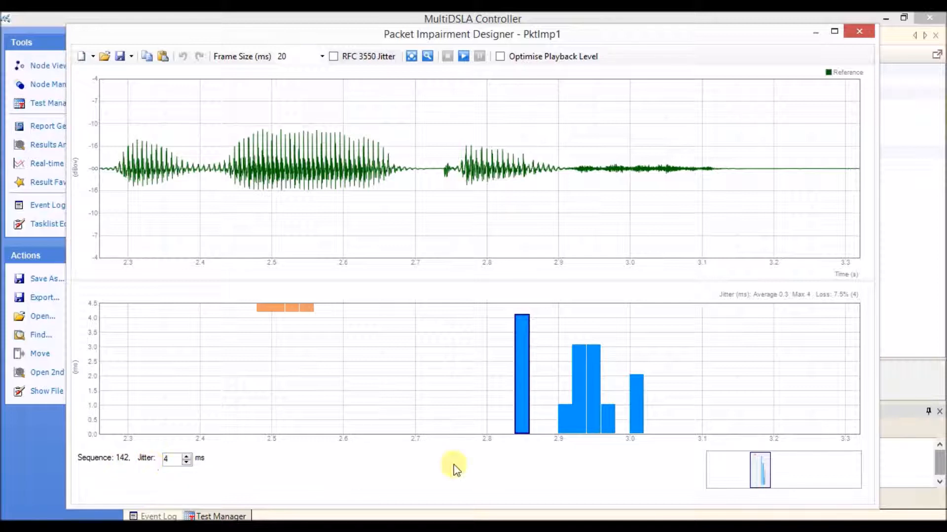
left_click(564, 416)
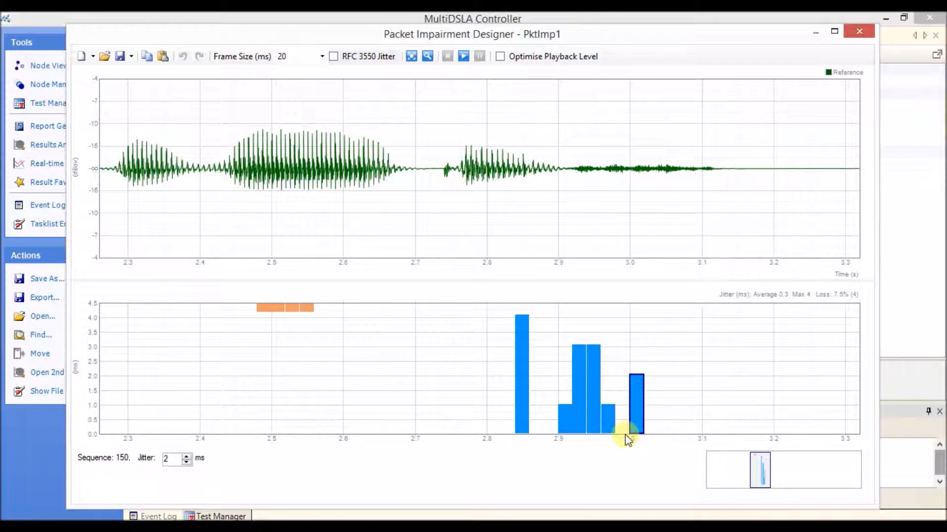
mouse_move(632, 444)
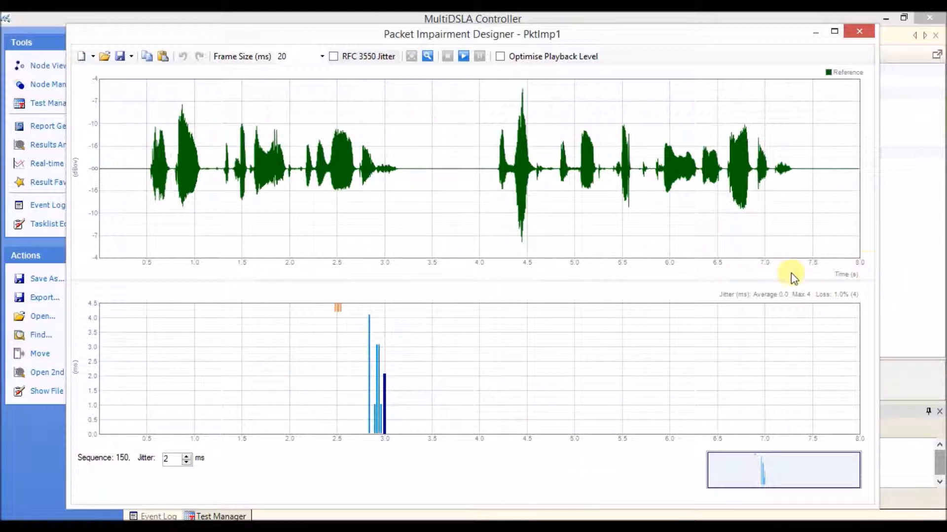
mouse_move(815, 283)
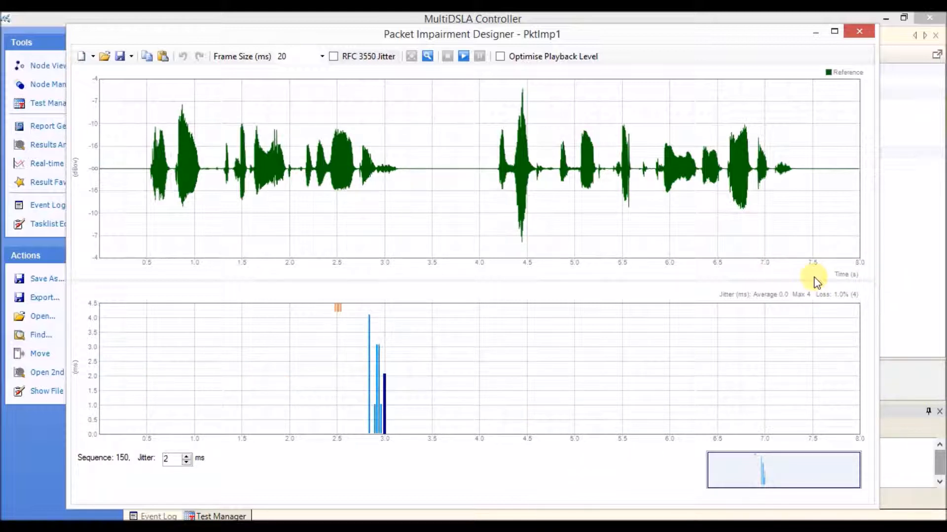
In Node View, start a test on the VPP 1–VPP 2 link using the tasklist in the editor
left_click(858, 30)
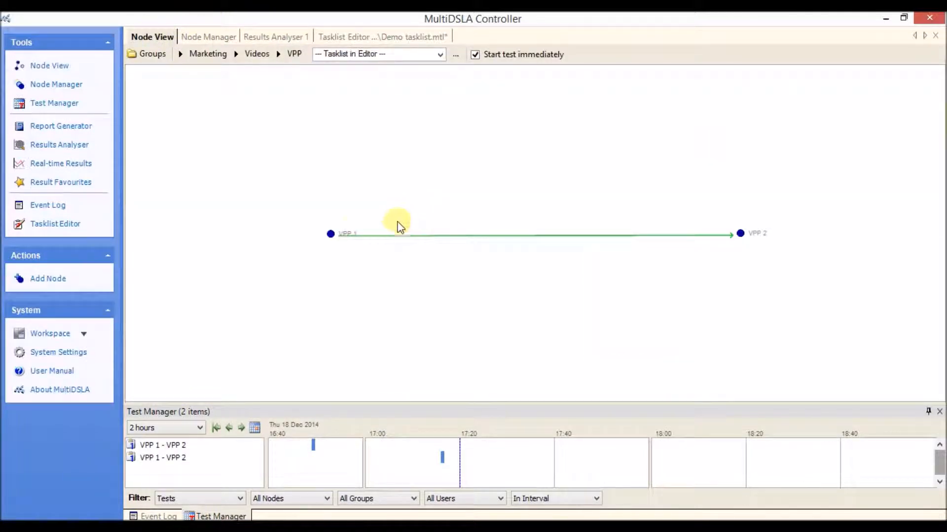
right_click(398, 220)
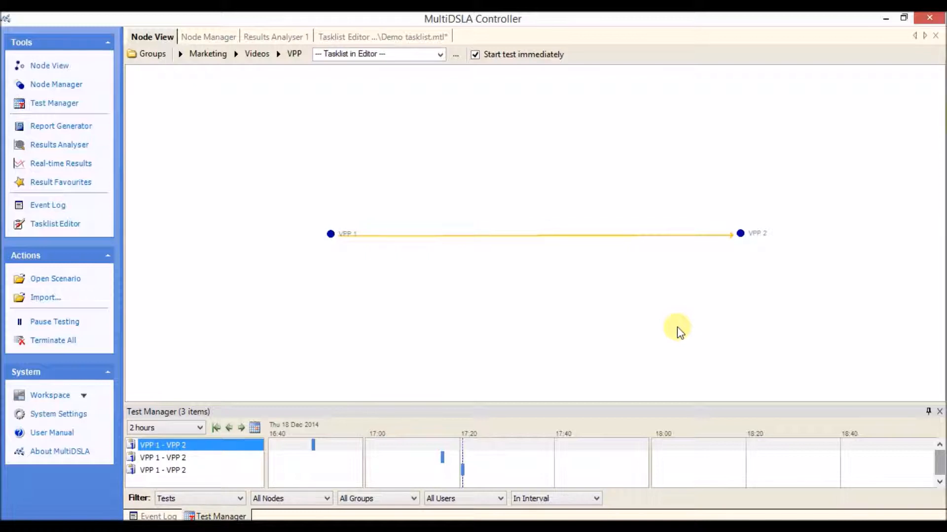
mouse_move(558, 241)
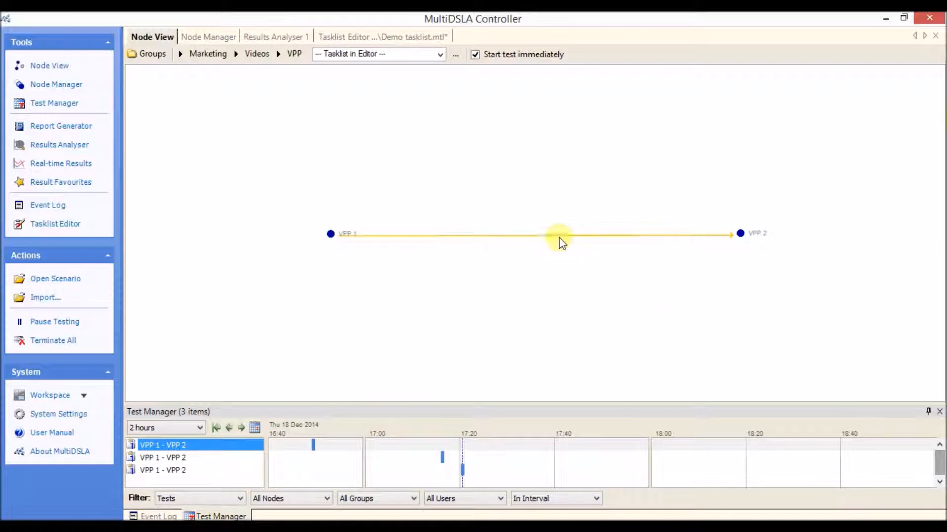
mouse_move(558, 235)
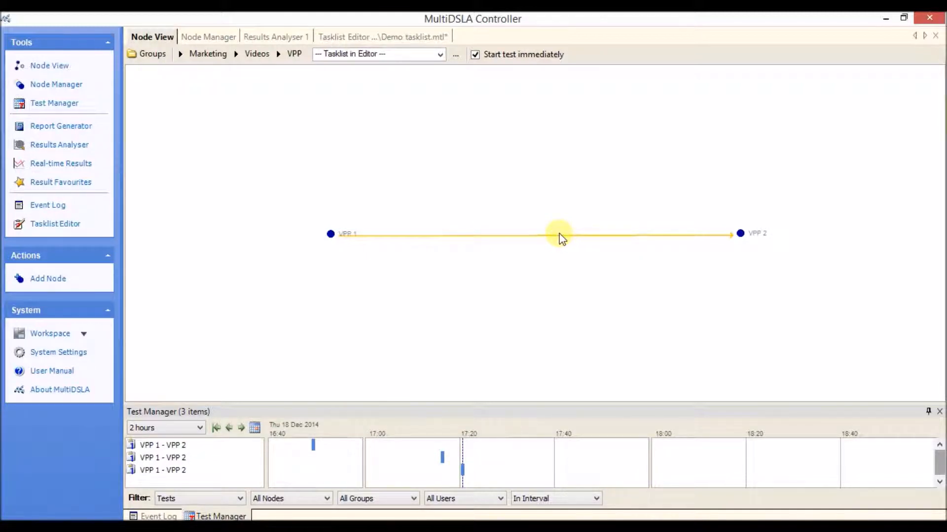
Open the completed test's results, showing a POLQA SWB score of 2.92 for Female SQM -20dBm
left_click(276, 37)
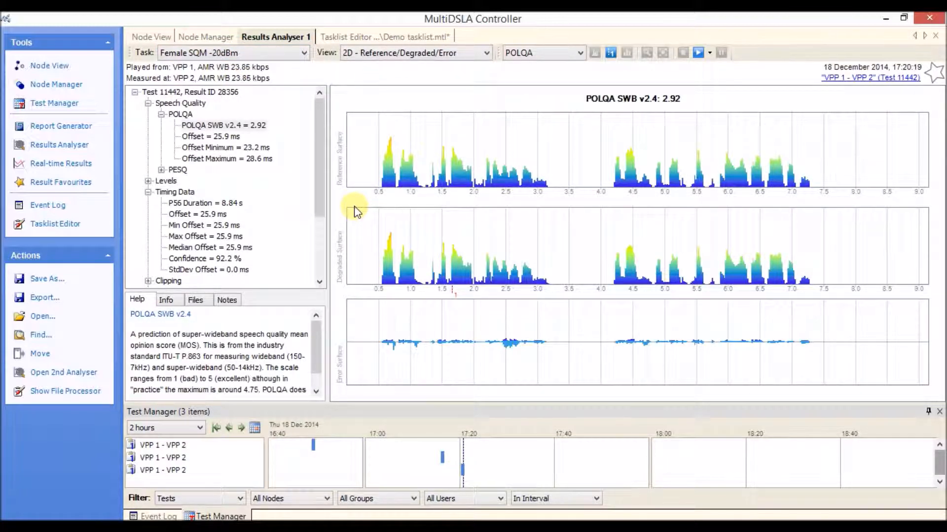
mouse_move(651, 104)
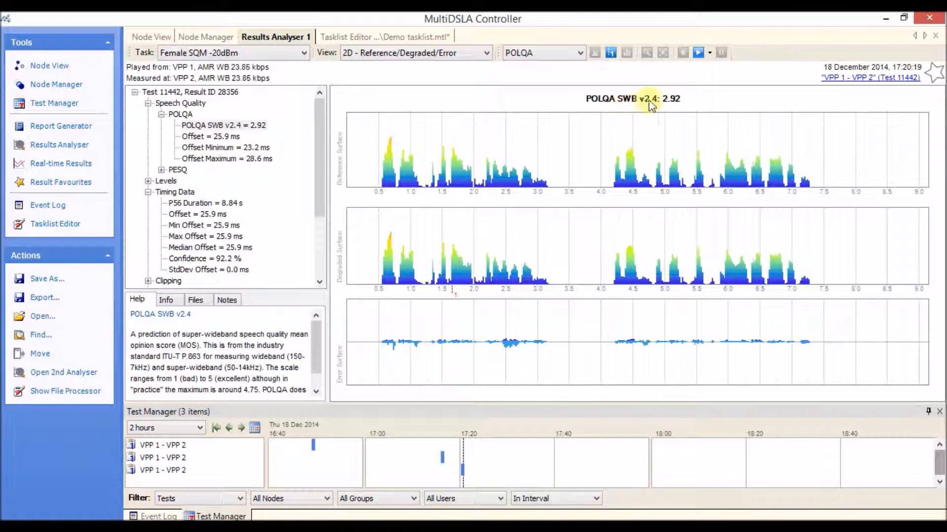
mouse_move(678, 108)
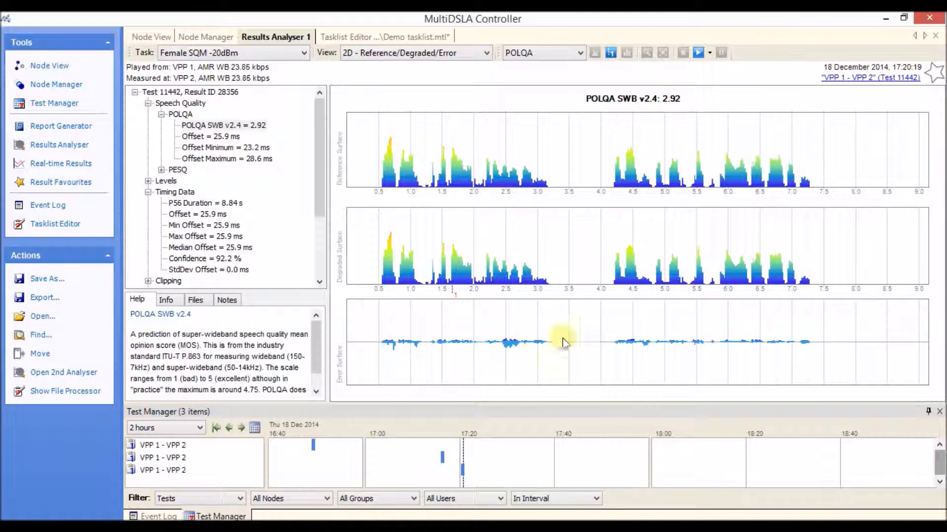
mouse_move(519, 350)
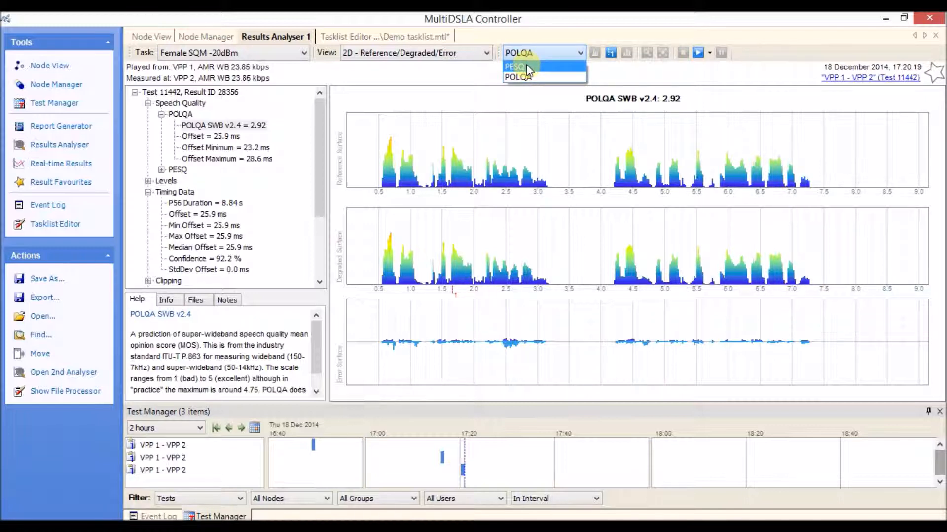
left_click(515, 66)
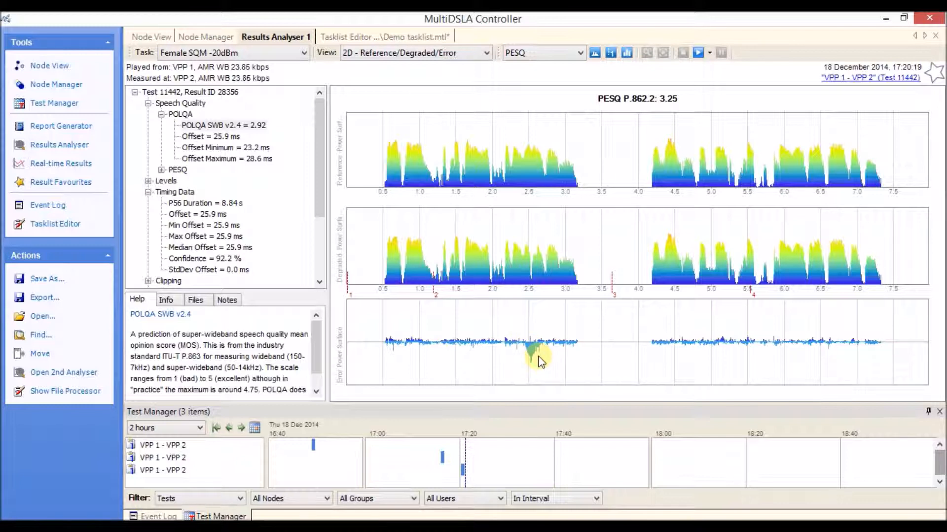
mouse_move(537, 278)
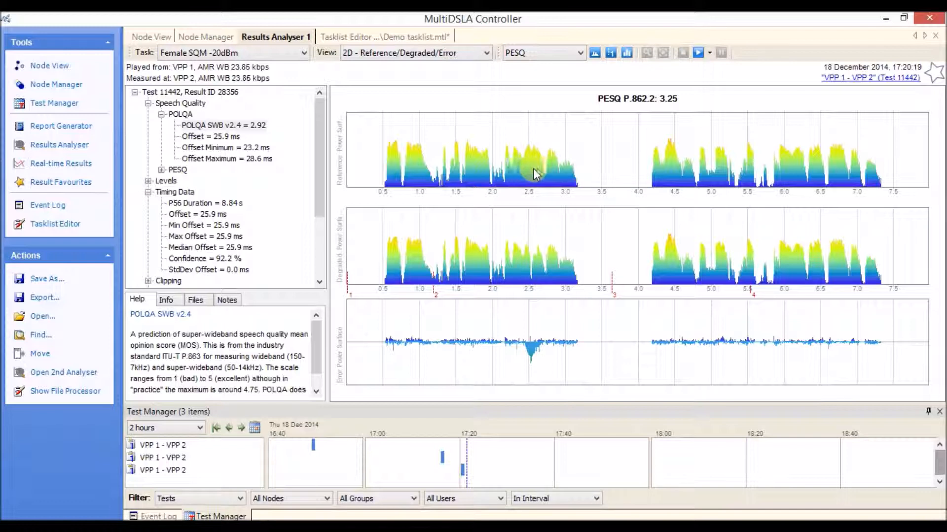
mouse_move(538, 194)
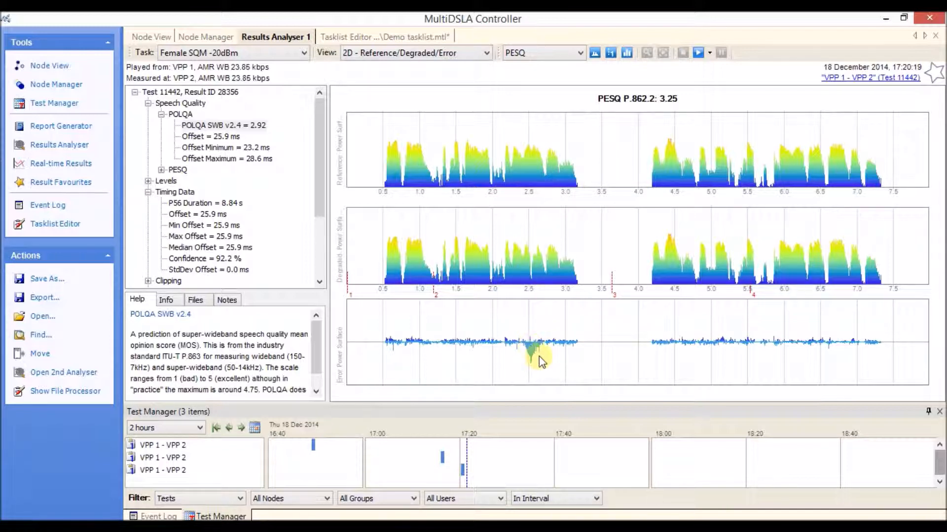
mouse_move(539, 359)
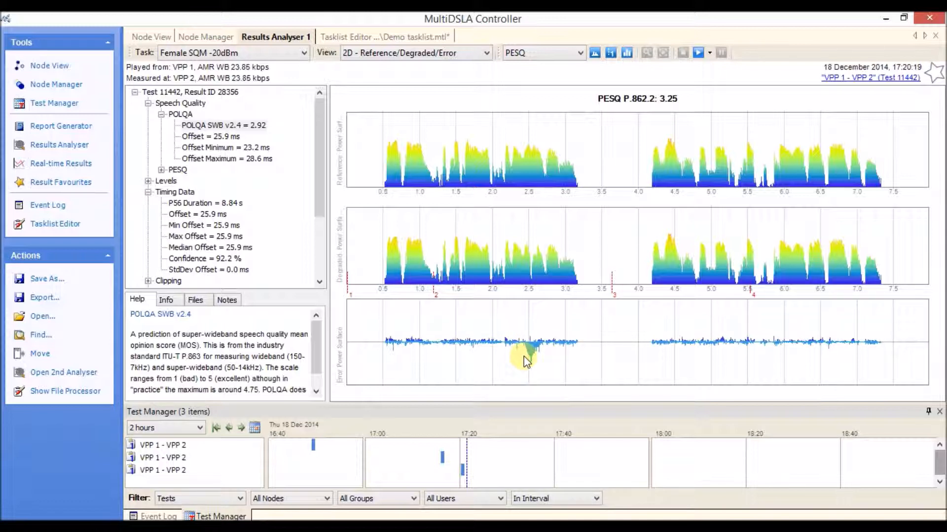
mouse_move(518, 370)
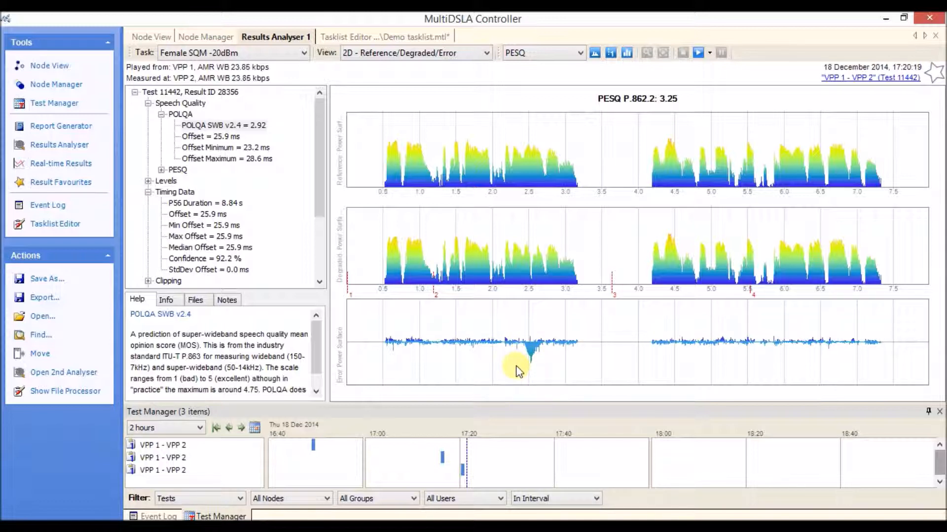
mouse_move(531, 290)
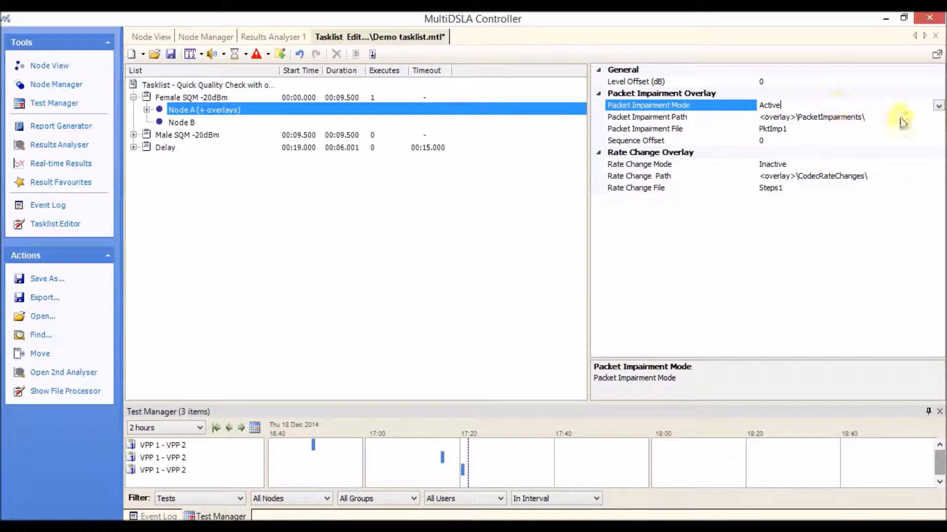
Set Node A's Packet Impairment Mode Inactive and Rate Change Mode Active, listing rate change files
left_click(935, 105)
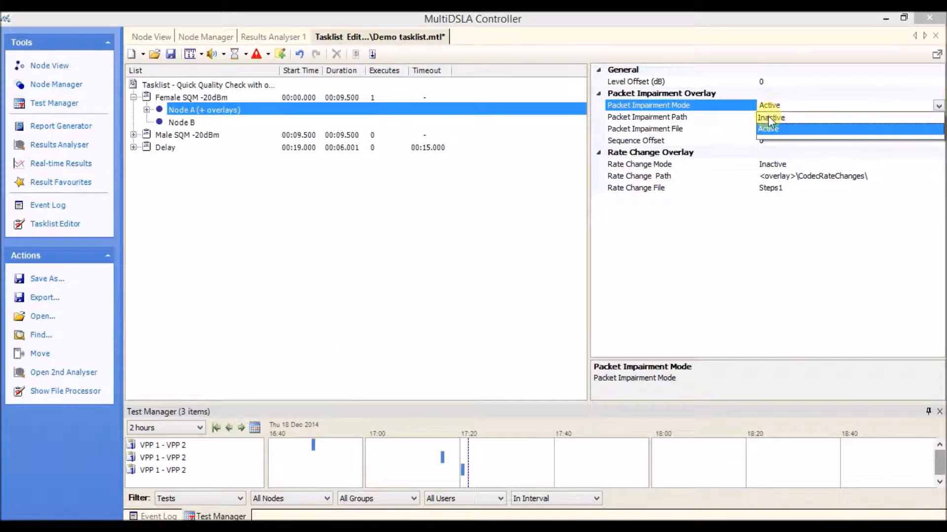
left_click(770, 117)
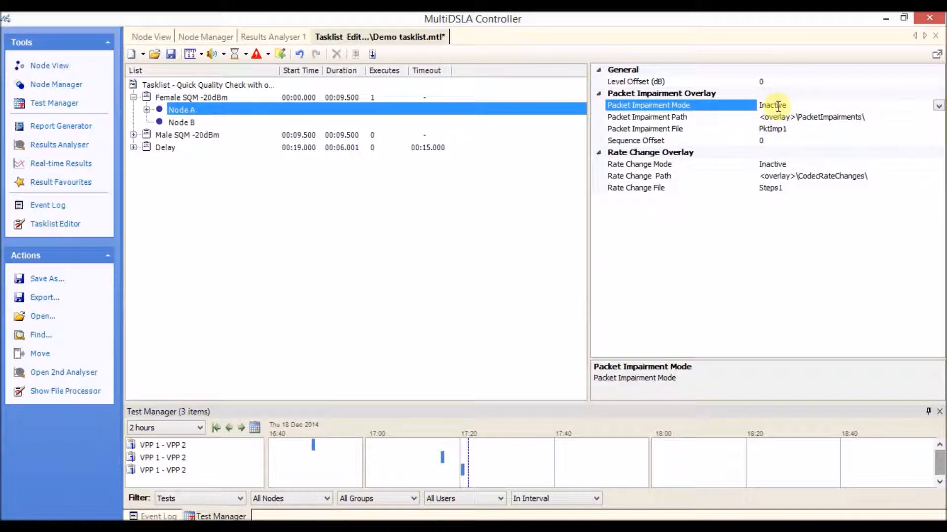
left_click(639, 164)
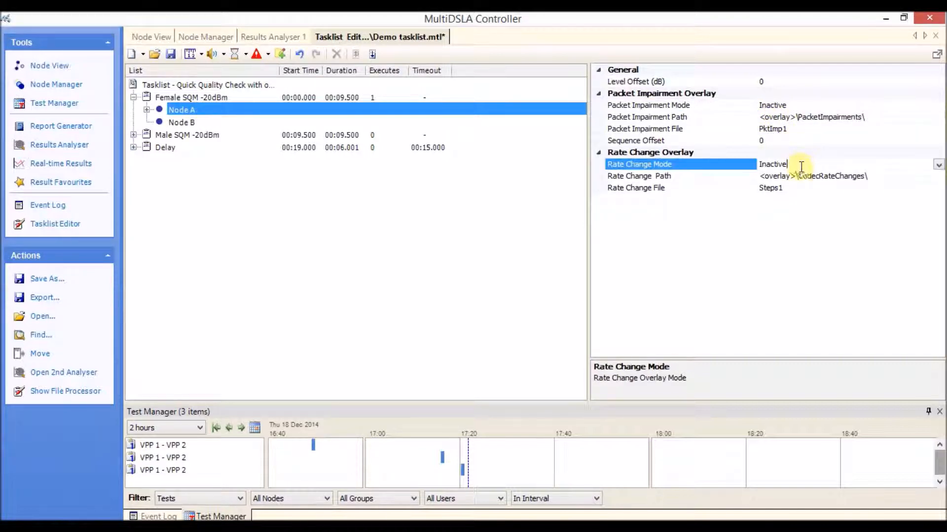
left_click(935, 164)
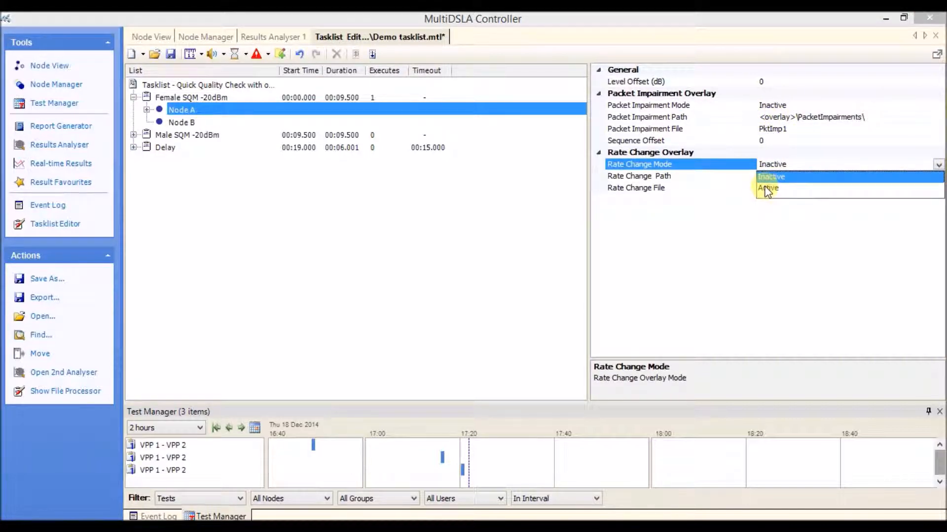
left_click(767, 188)
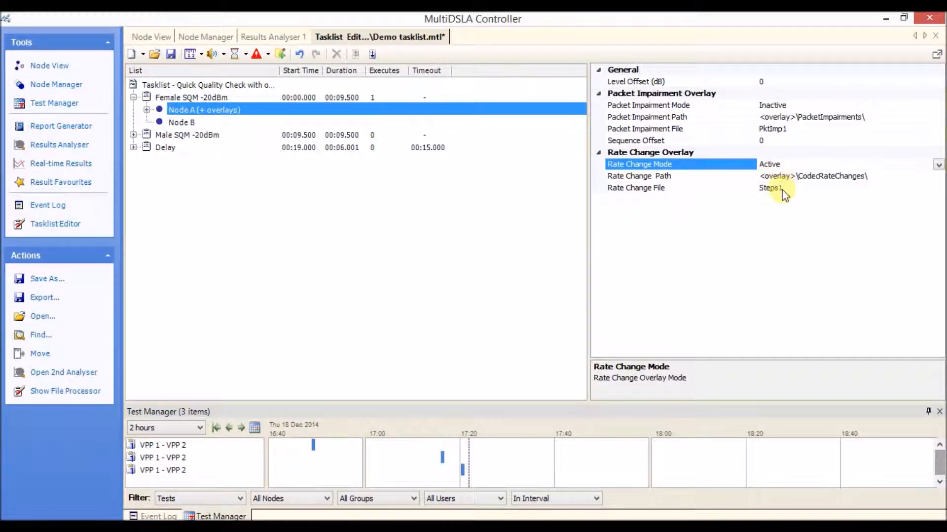
left_click(937, 188)
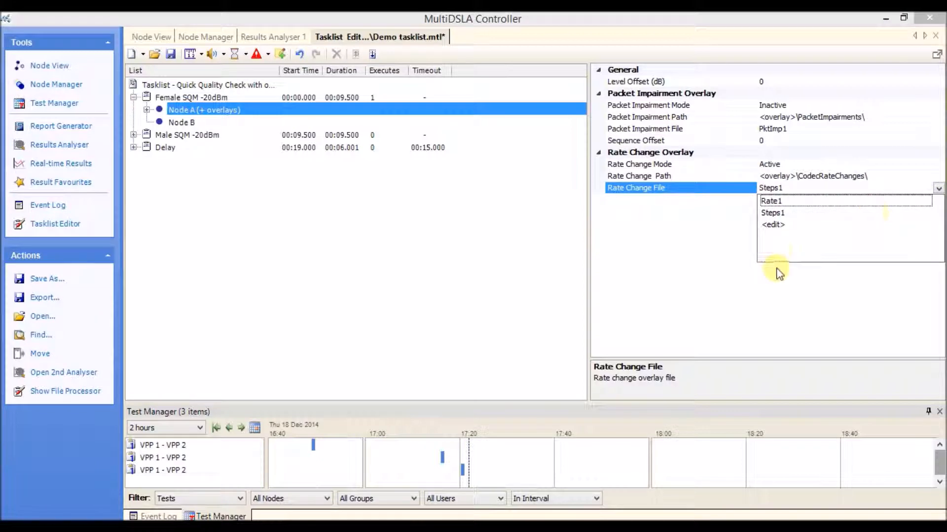
double_click(773, 213)
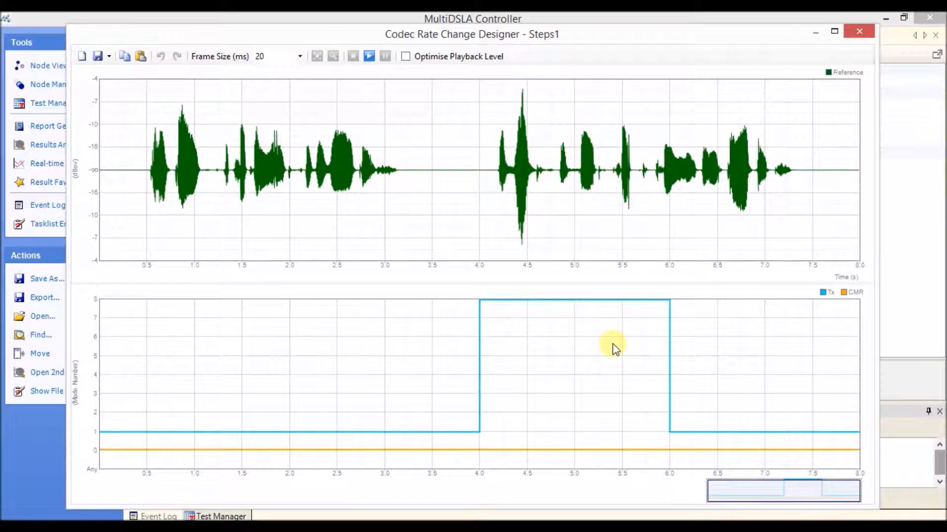
mouse_move(741, 362)
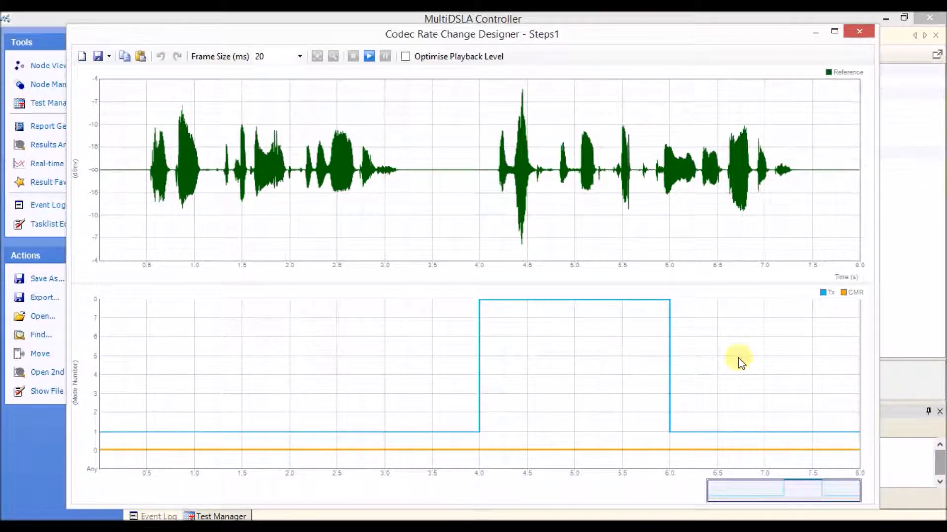
mouse_move(823, 319)
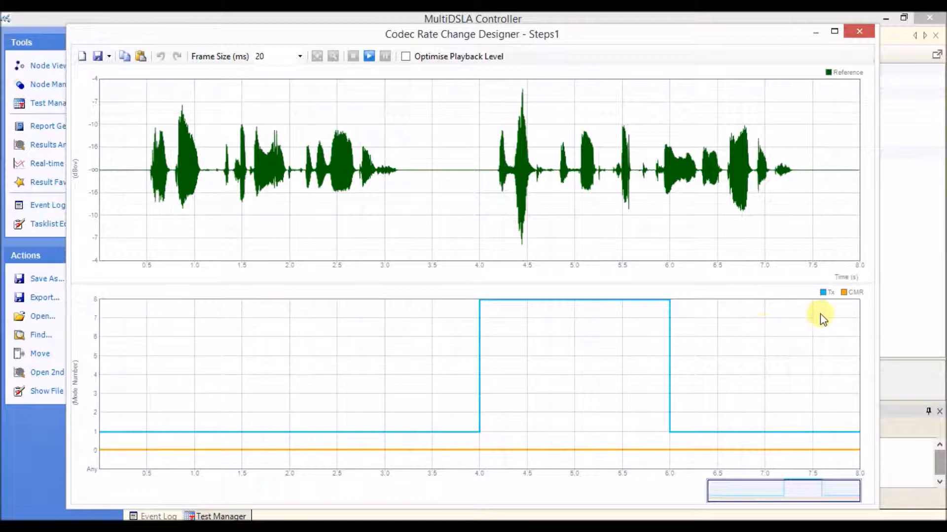
mouse_move(824, 296)
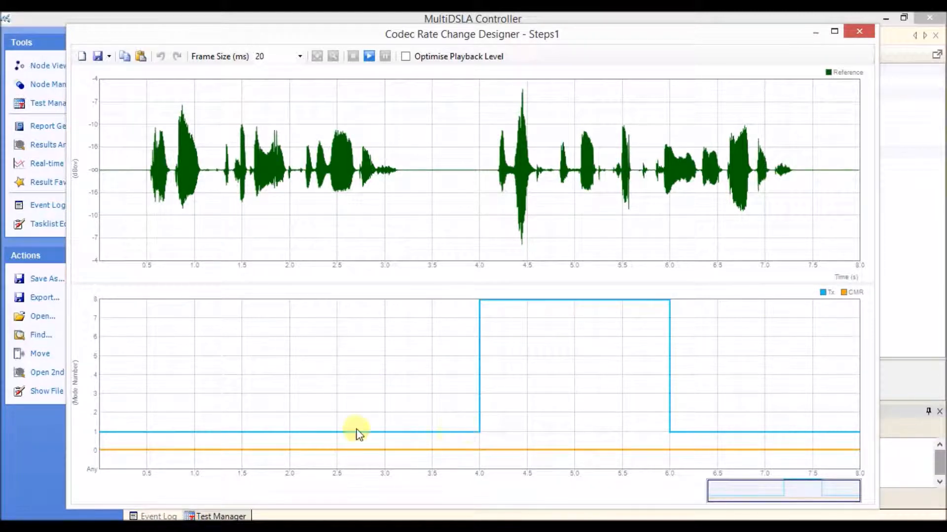
mouse_move(100, 440)
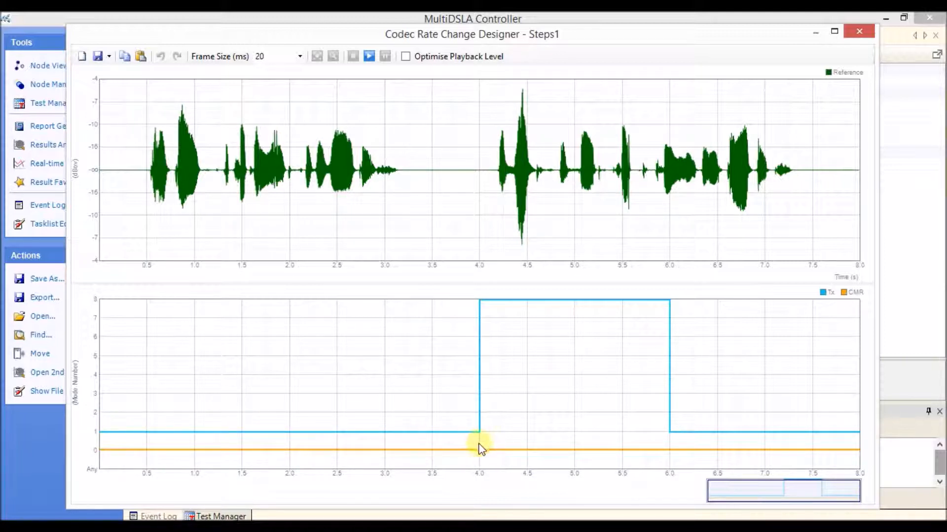
mouse_move(489, 420)
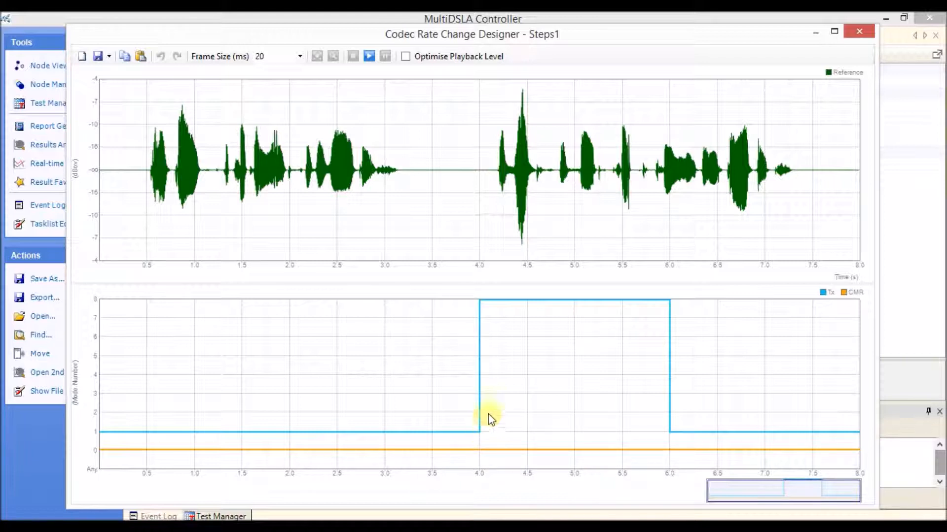
mouse_move(500, 176)
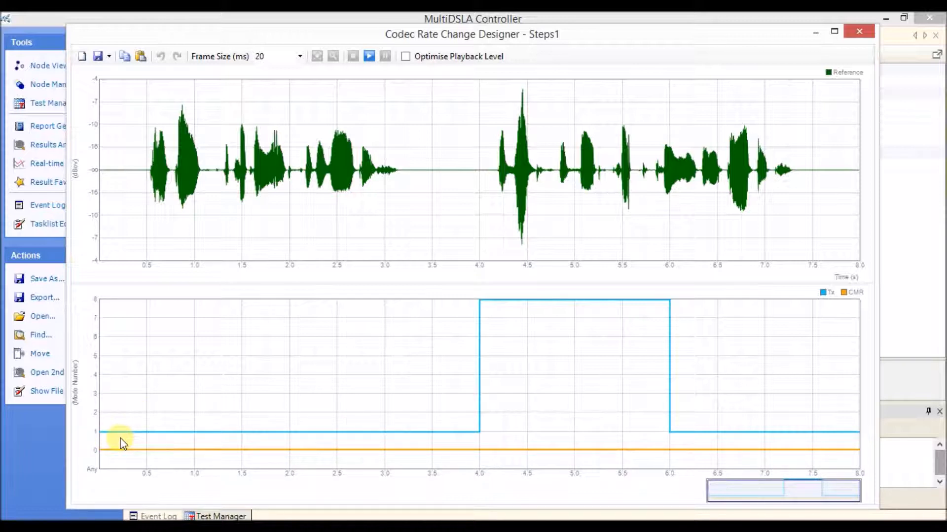
mouse_move(242, 454)
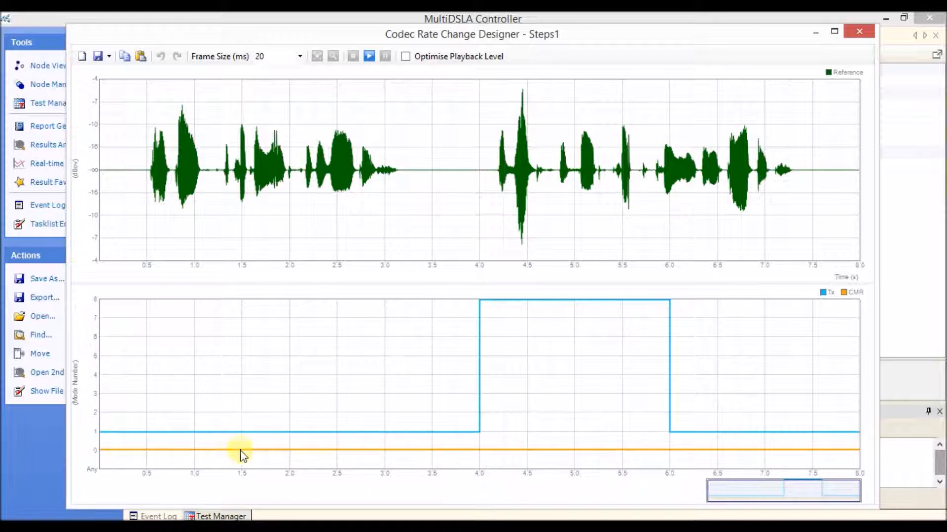
mouse_move(844, 297)
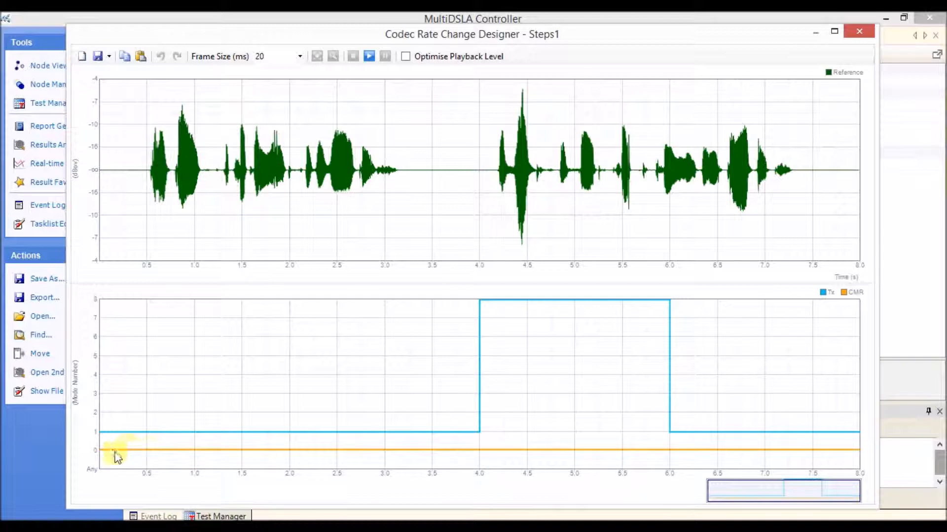
left_click(859, 31)
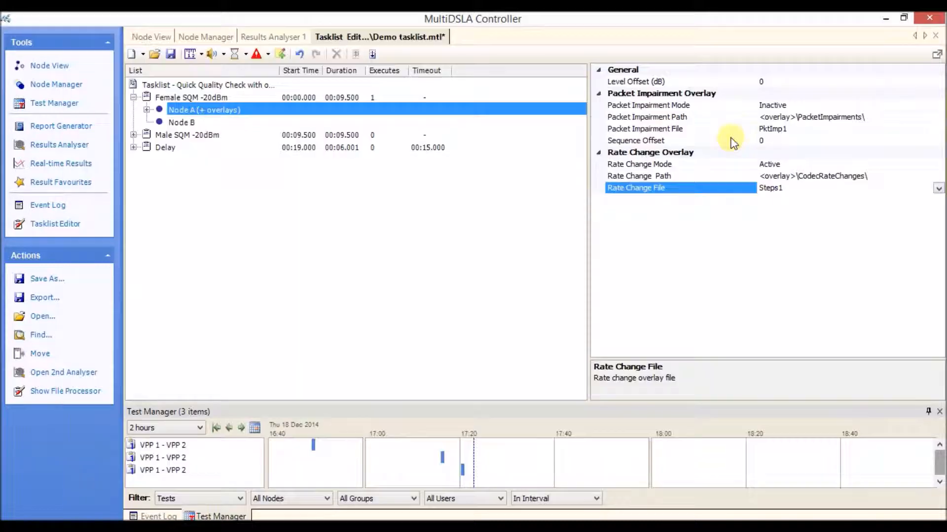
From Node View, launch a VPP 1–VPP 2 test with the editor tasklist, starting immediately
left_click(152, 37)
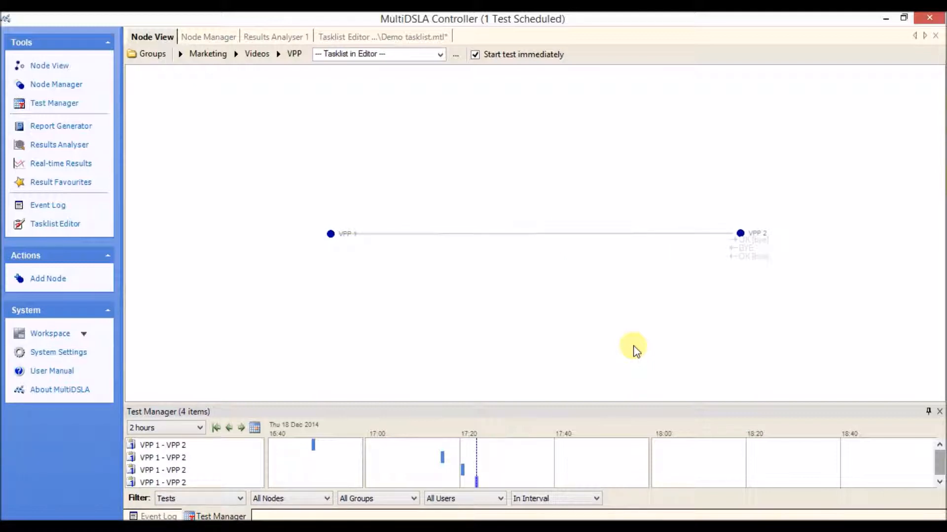
left_click(163, 445)
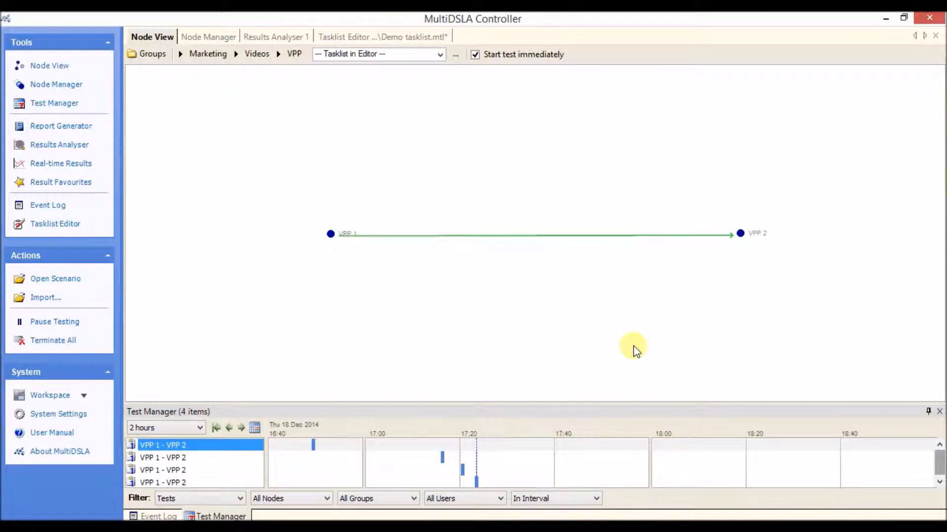
mouse_move(521, 238)
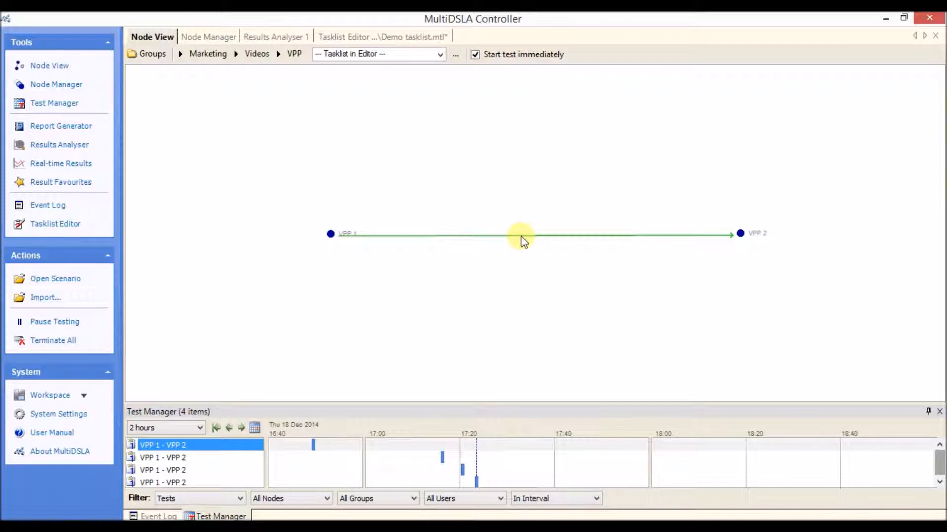
Show test 11443's Female SQM results, PESQ 3.14, via the VPP 1 – VPP 2 link
left_click(276, 36)
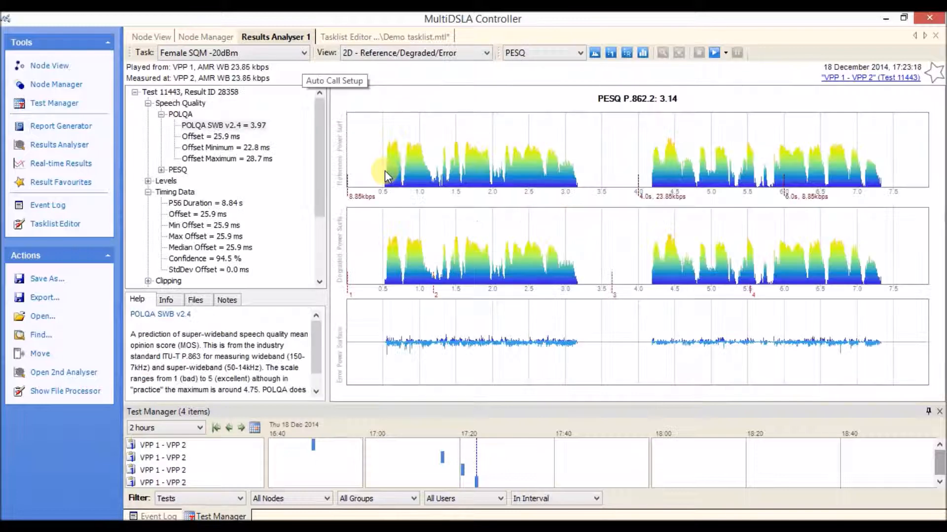
left_click(541, 53)
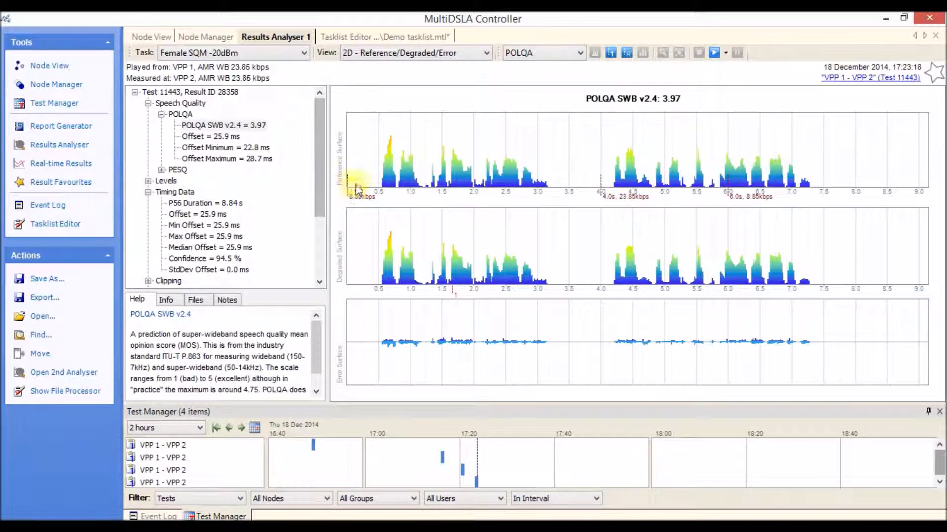
mouse_move(603, 185)
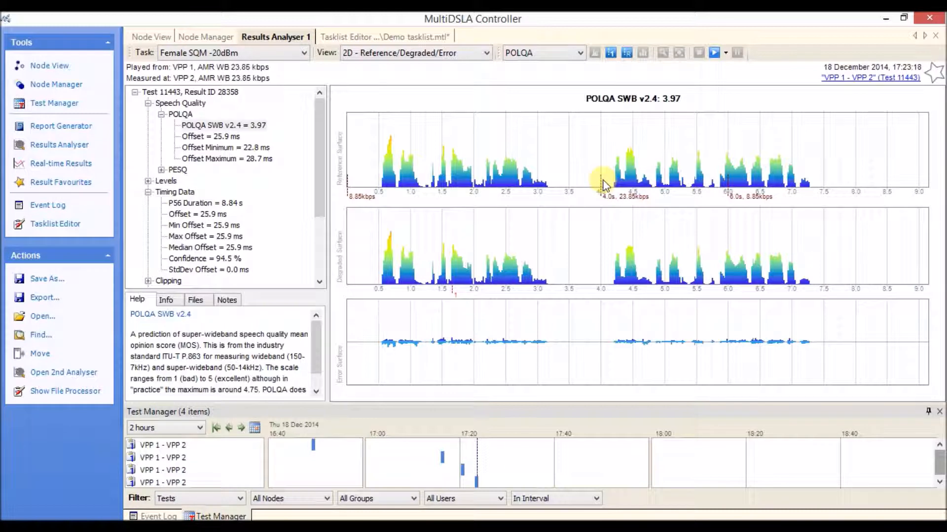
mouse_move(604, 213)
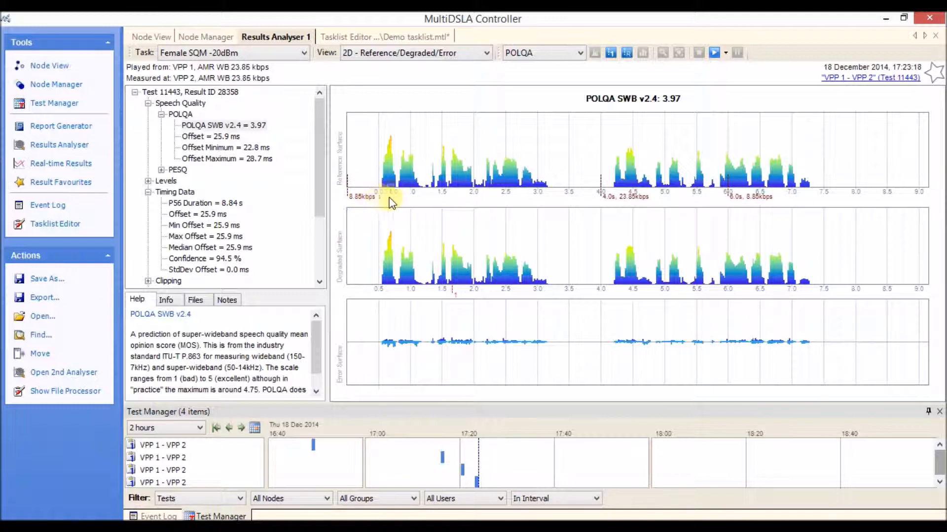
mouse_move(603, 199)
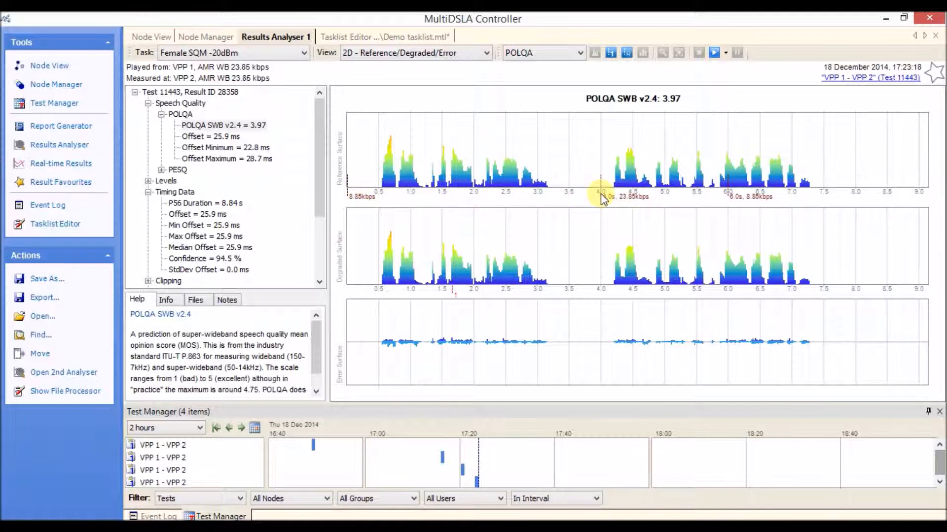
mouse_move(607, 199)
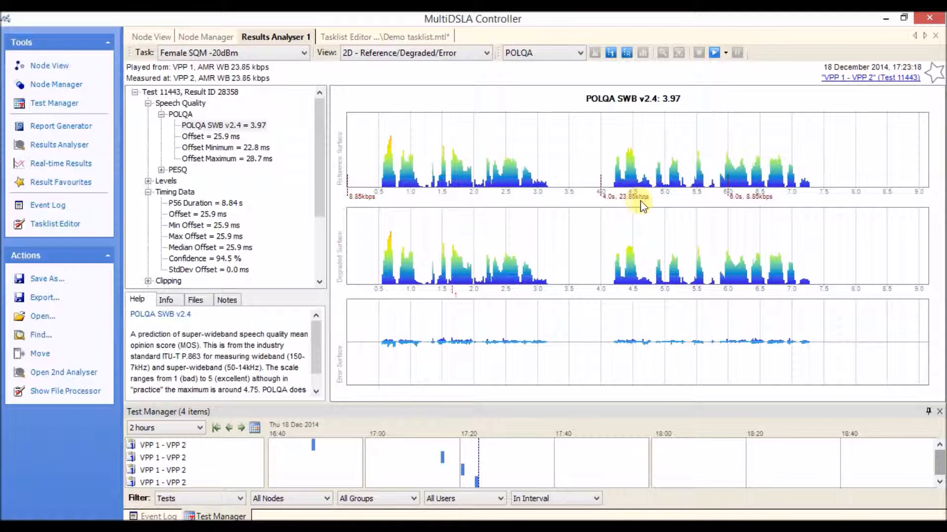
mouse_move(742, 205)
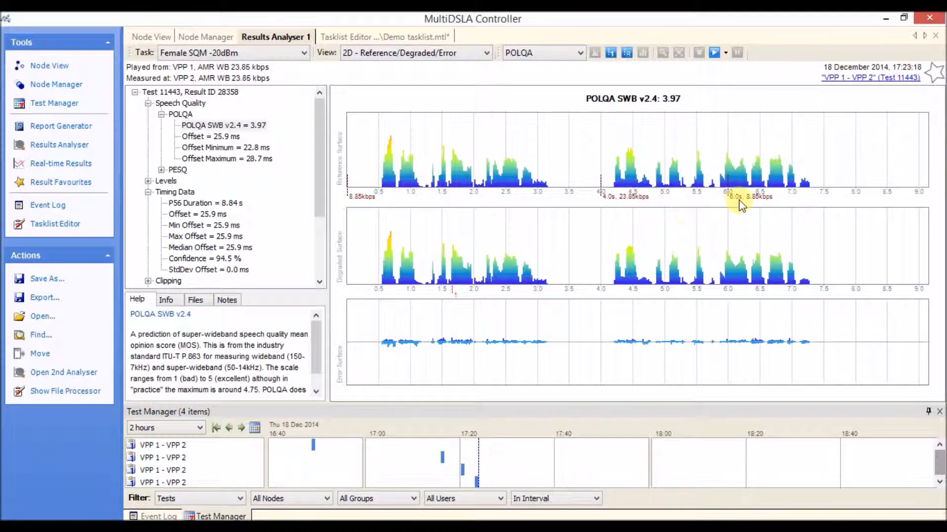
mouse_move(757, 207)
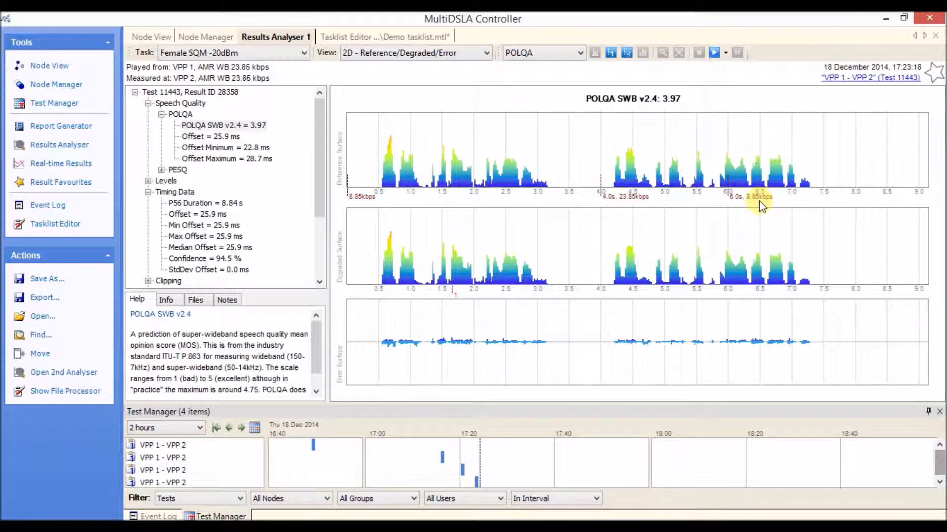
mouse_move(740, 225)
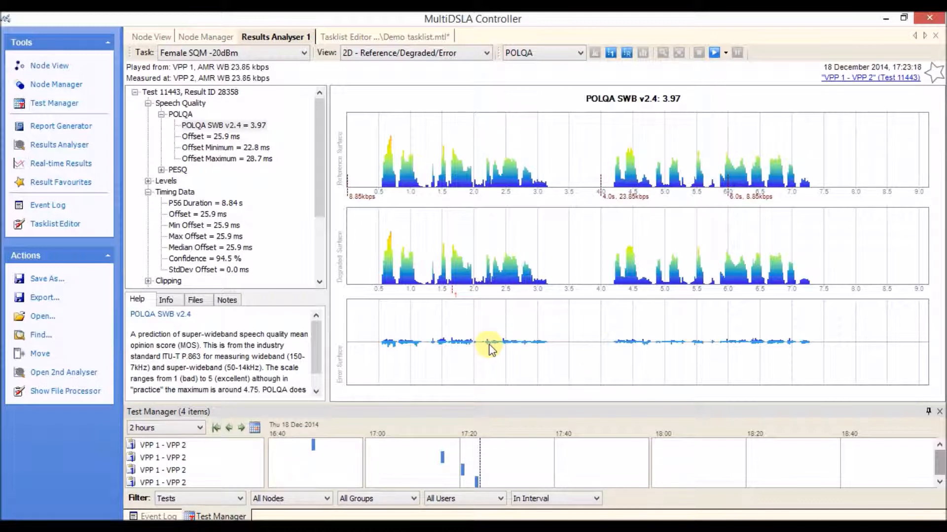
mouse_move(483, 350)
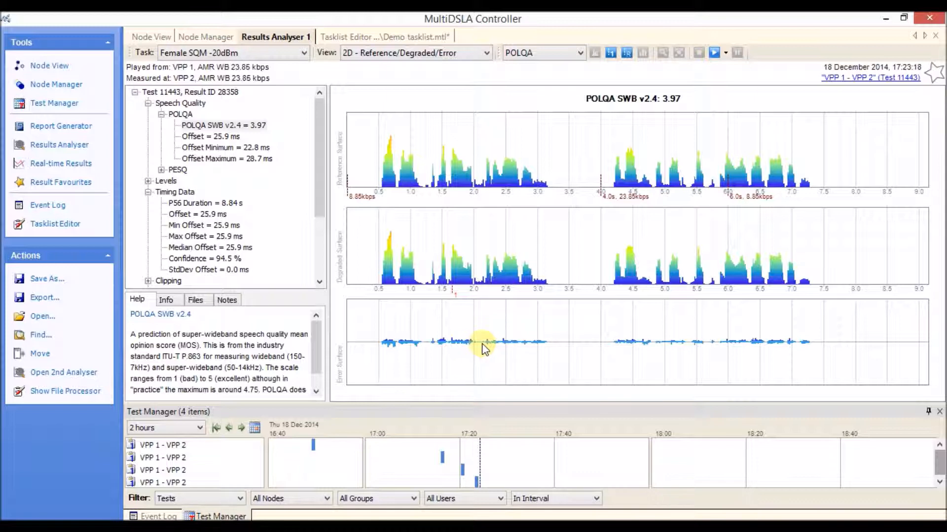
mouse_move(478, 352)
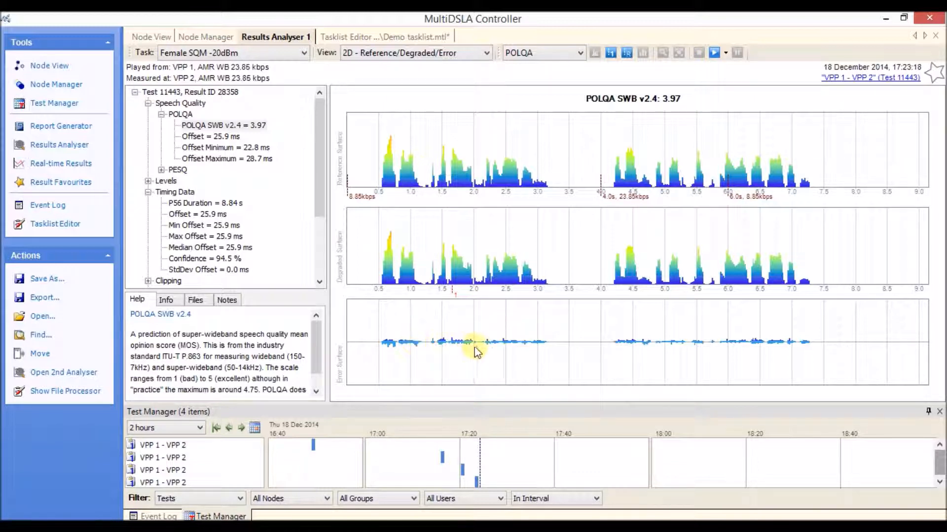
mouse_move(649, 351)
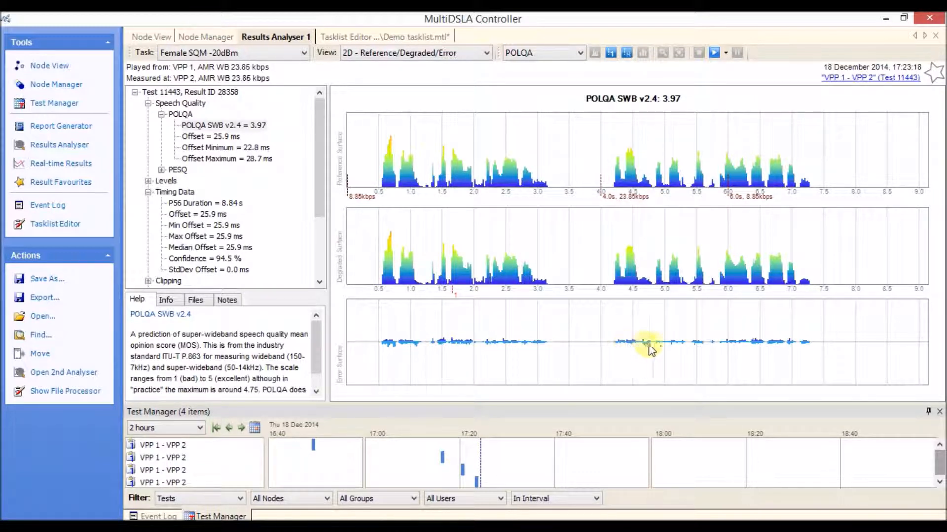
mouse_move(728, 352)
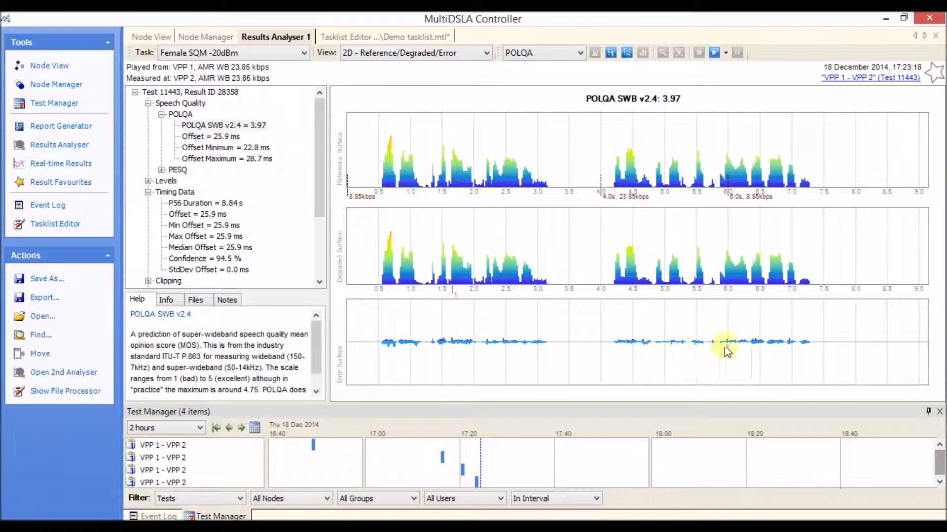
mouse_move(781, 355)
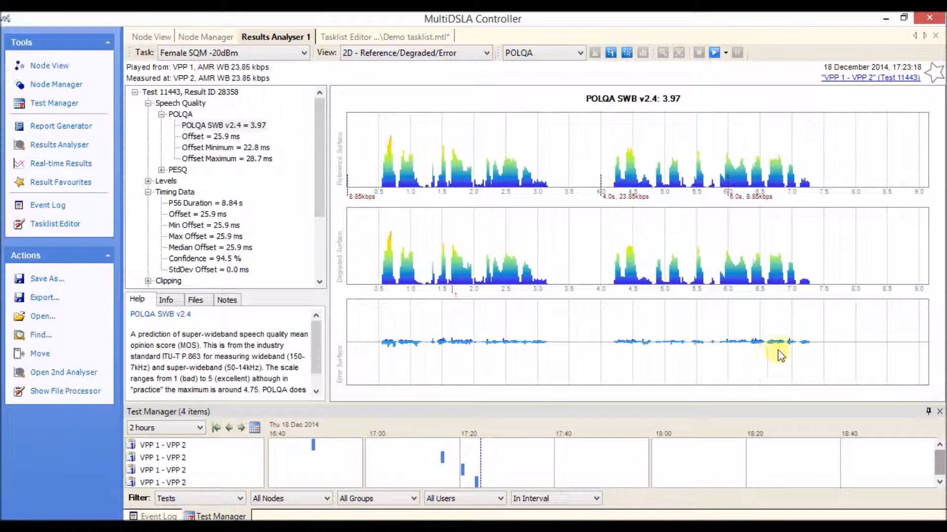
mouse_move(489, 333)
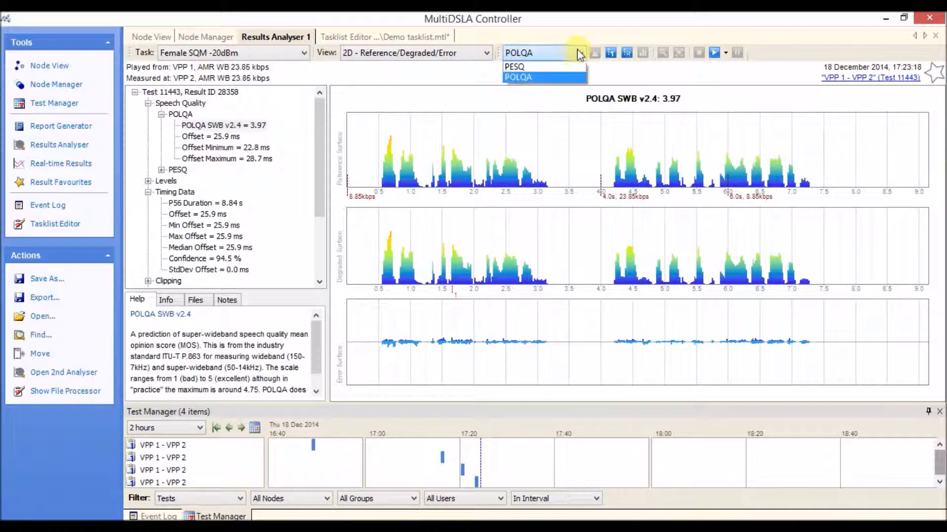
Switch the measurement to PESQ, showing the P.862.2 score 3.14 with rate markers
left_click(514, 66)
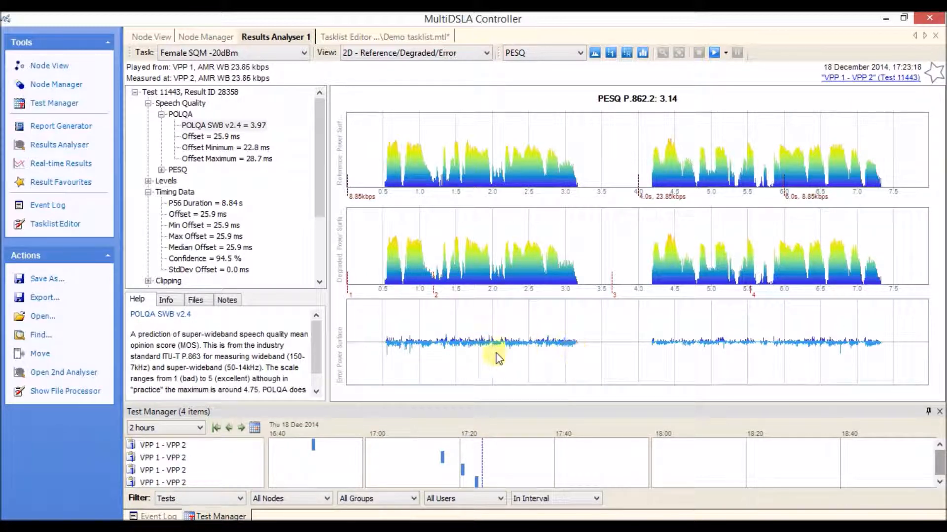
mouse_move(615, 353)
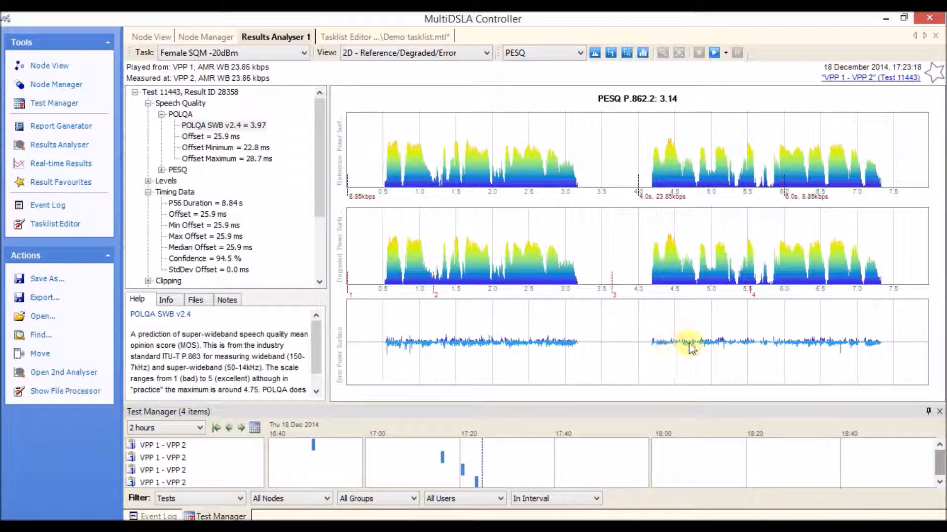
mouse_move(763, 352)
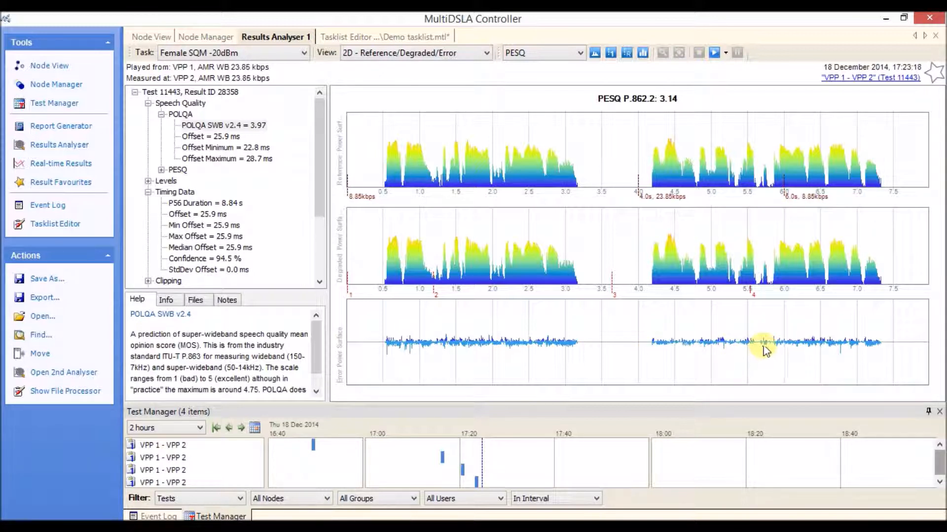
mouse_move(682, 353)
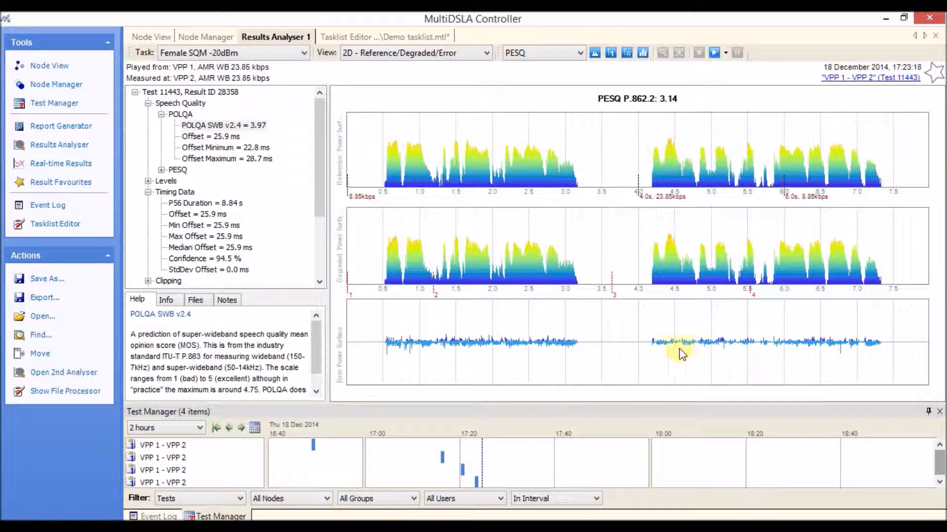
mouse_move(765, 354)
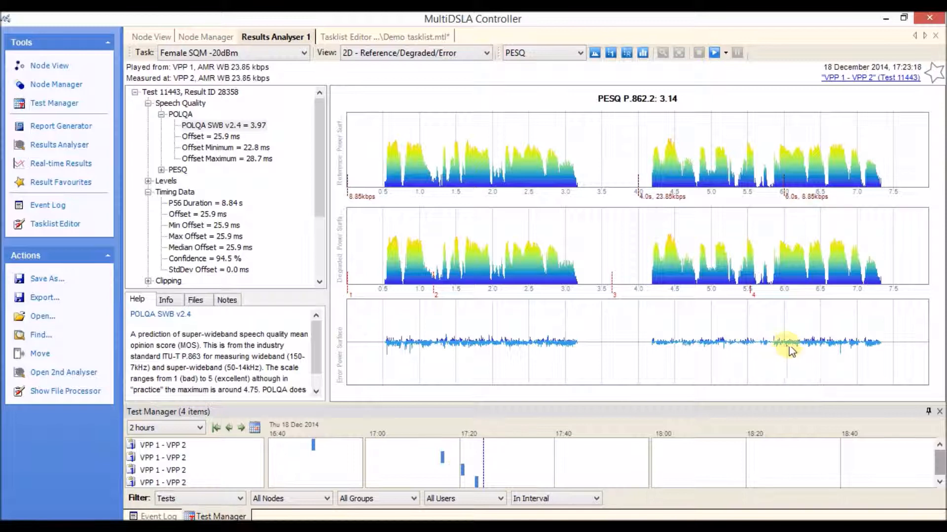
mouse_move(791, 296)
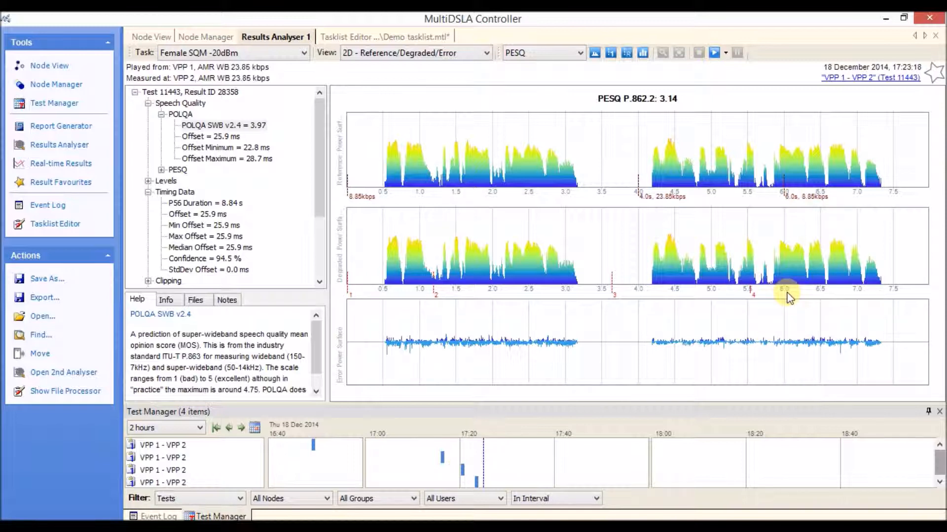
mouse_move(830, 354)
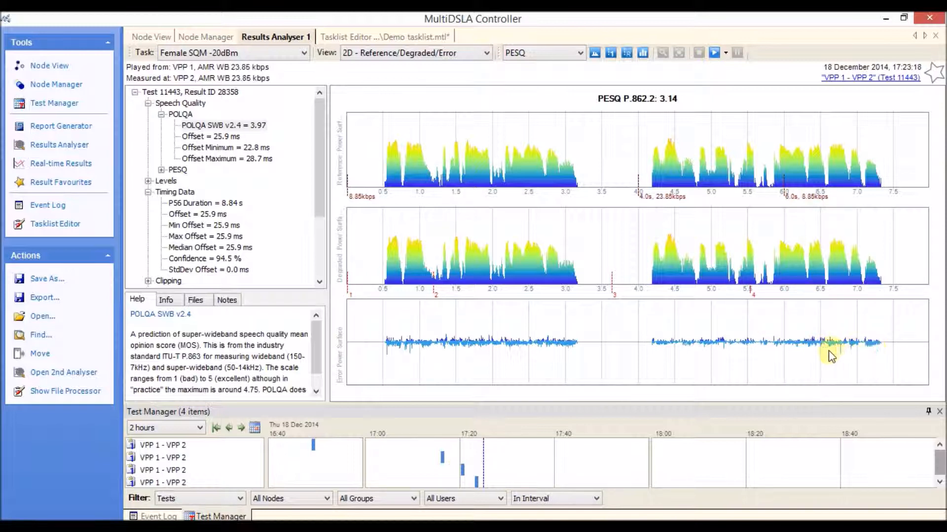
mouse_move(526, 353)
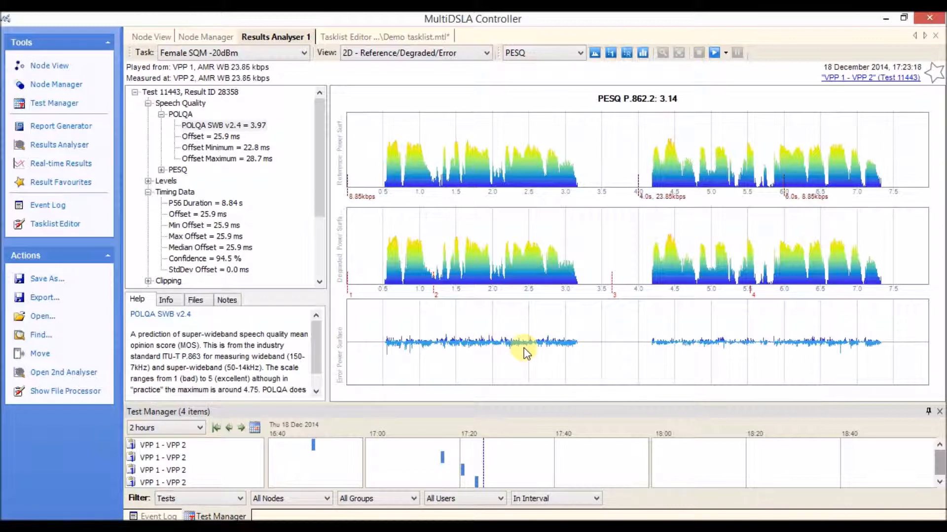
mouse_move(714, 53)
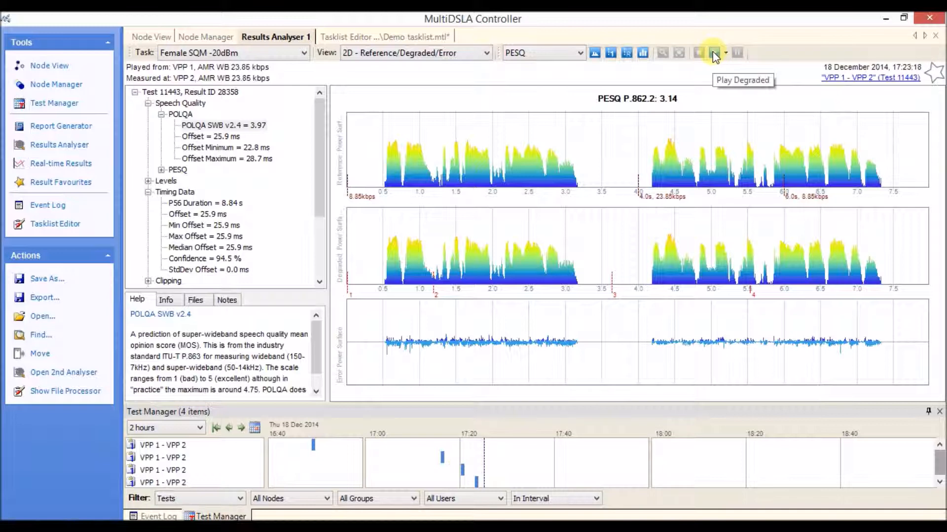
Play the degraded speech recording of test 11443, then stop the playback
left_click(714, 53)
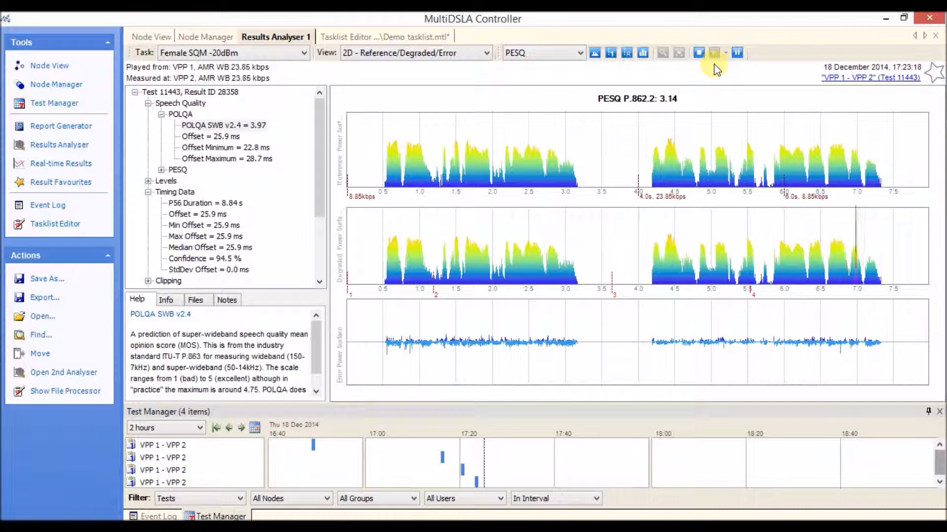
left_click(714, 52)
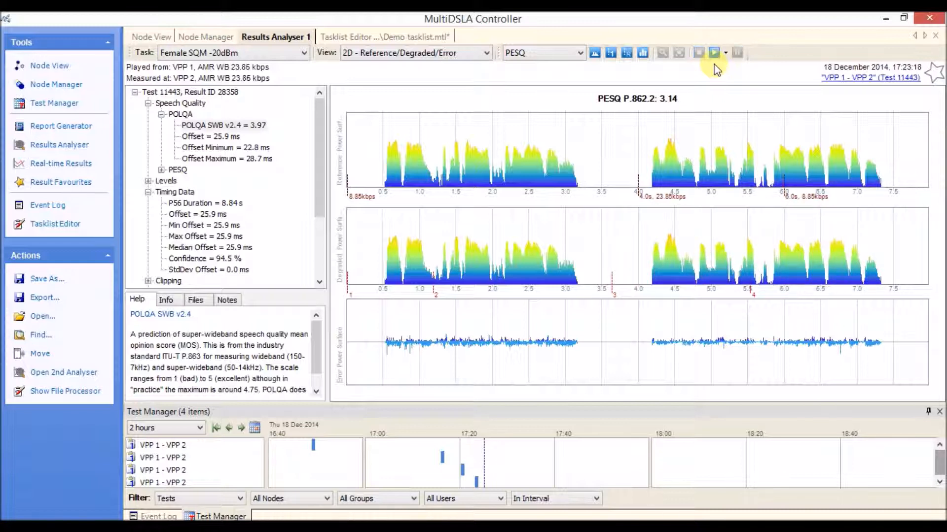